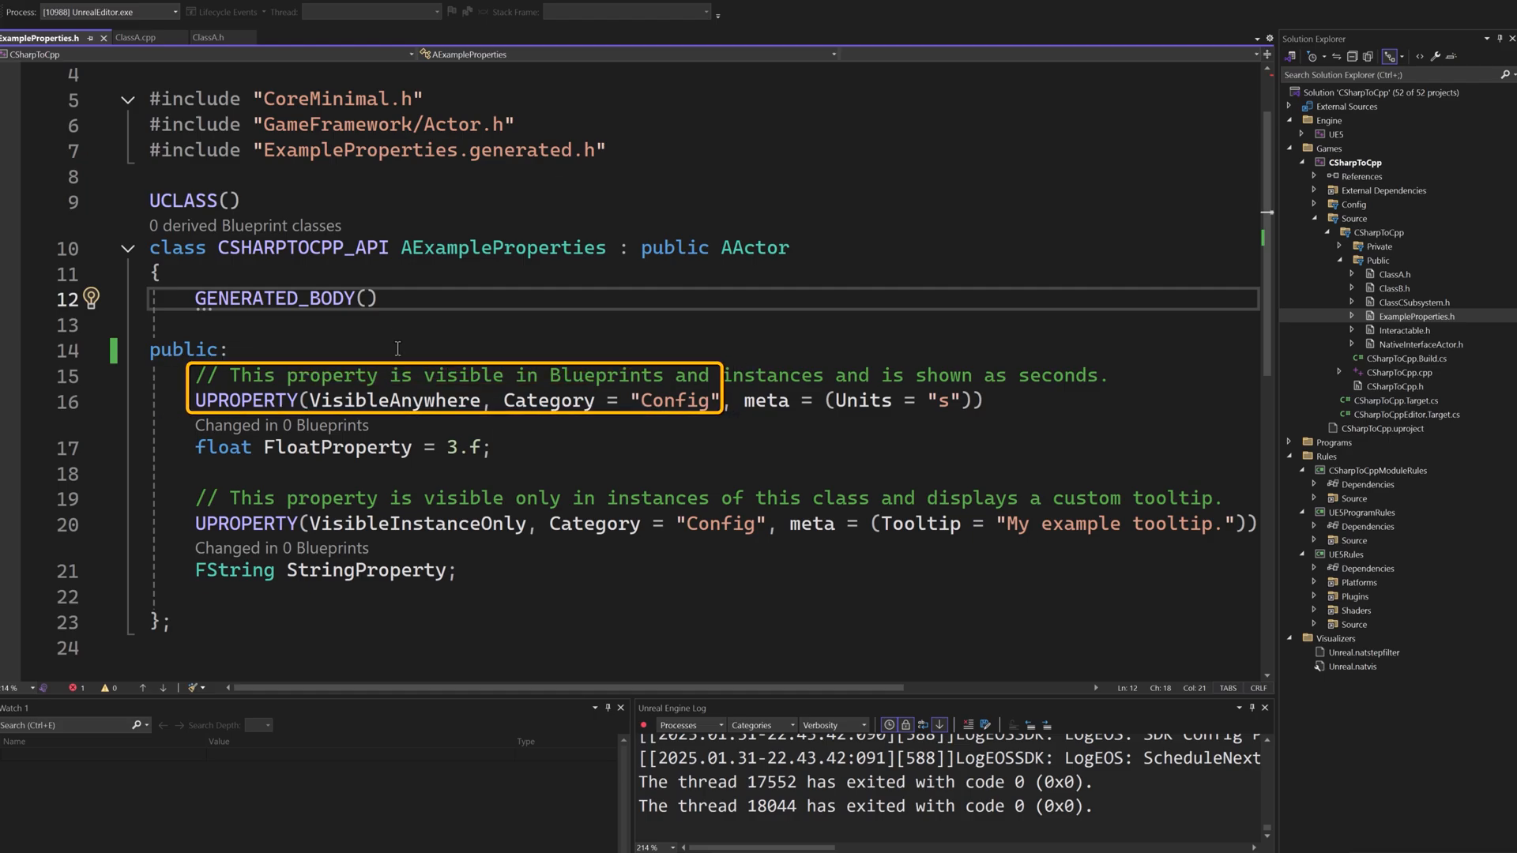
Bring ClassA.cpp forward to show BeginPlay's TargetActor check and static-mesh interaction logic.
left_click(392, 402)
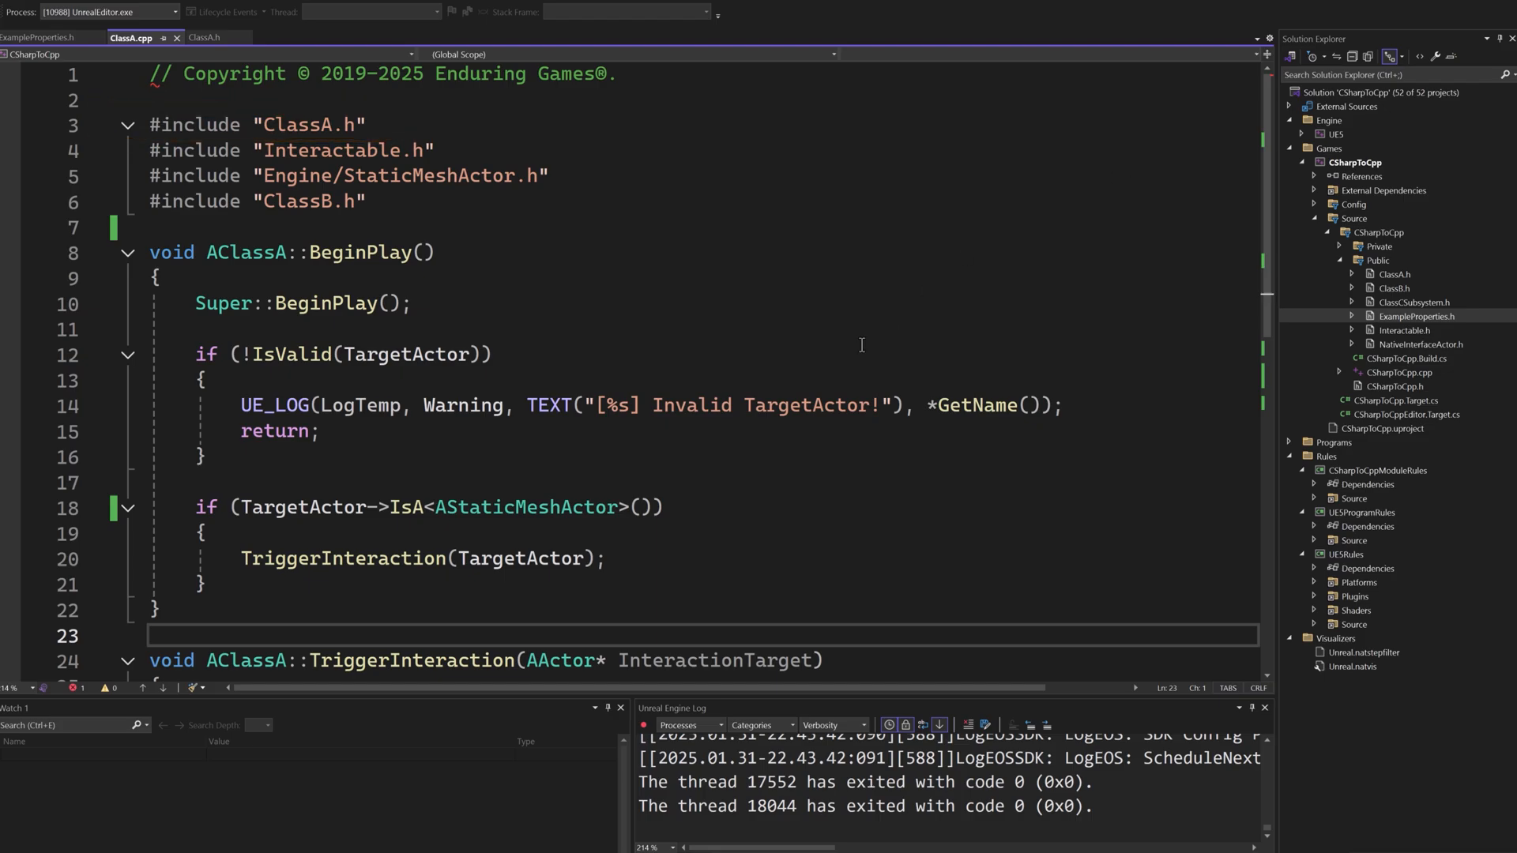
Inspect TargetActor's declaration in ClassA.h, return to ClassA.cpp, then switch to the Unreal level.
double_click(341, 560)
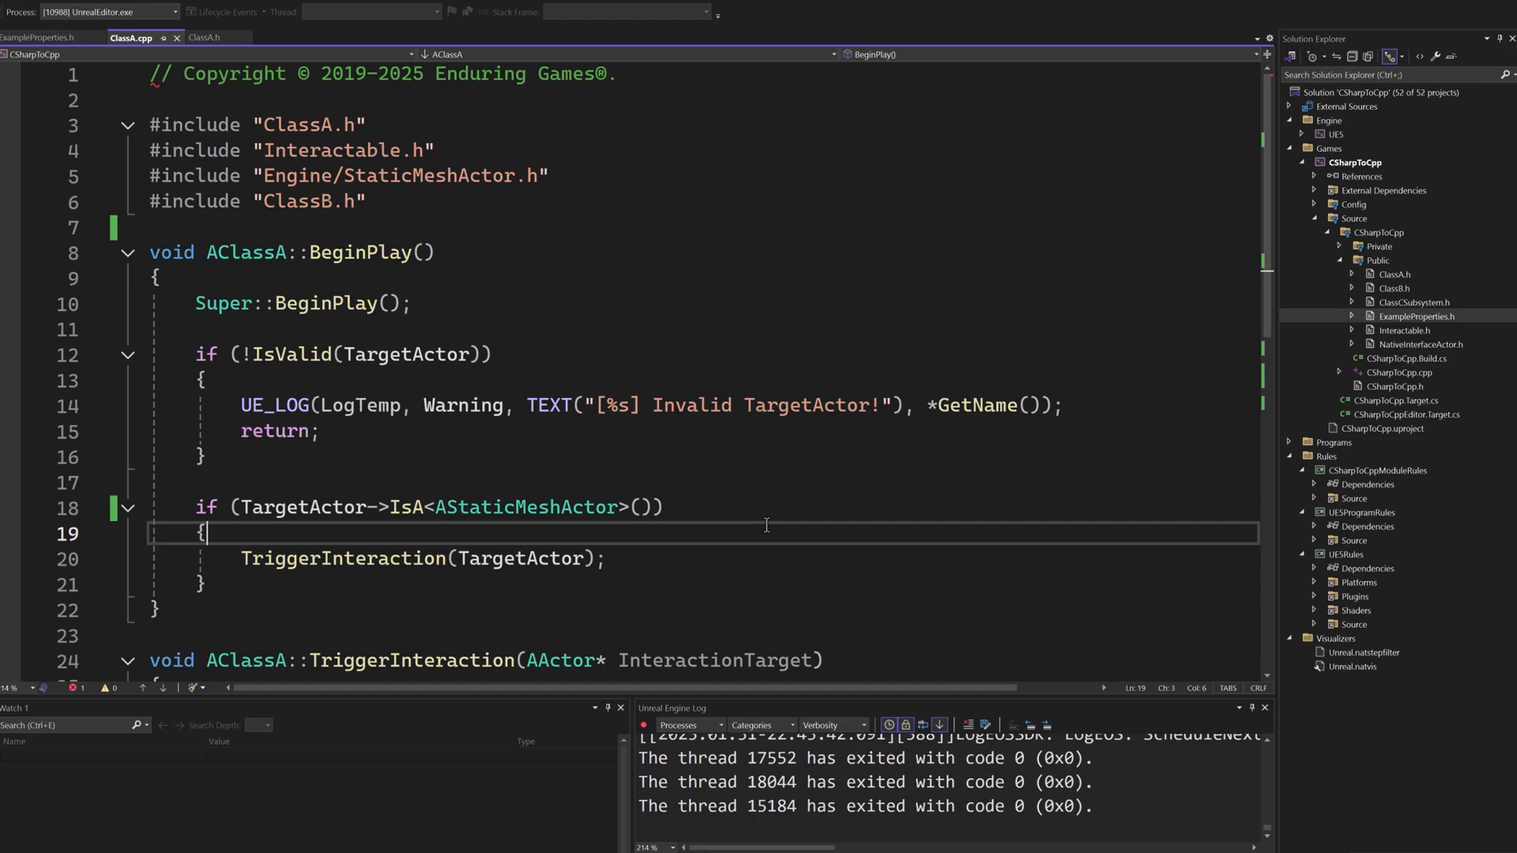
mouse_move(774, 521)
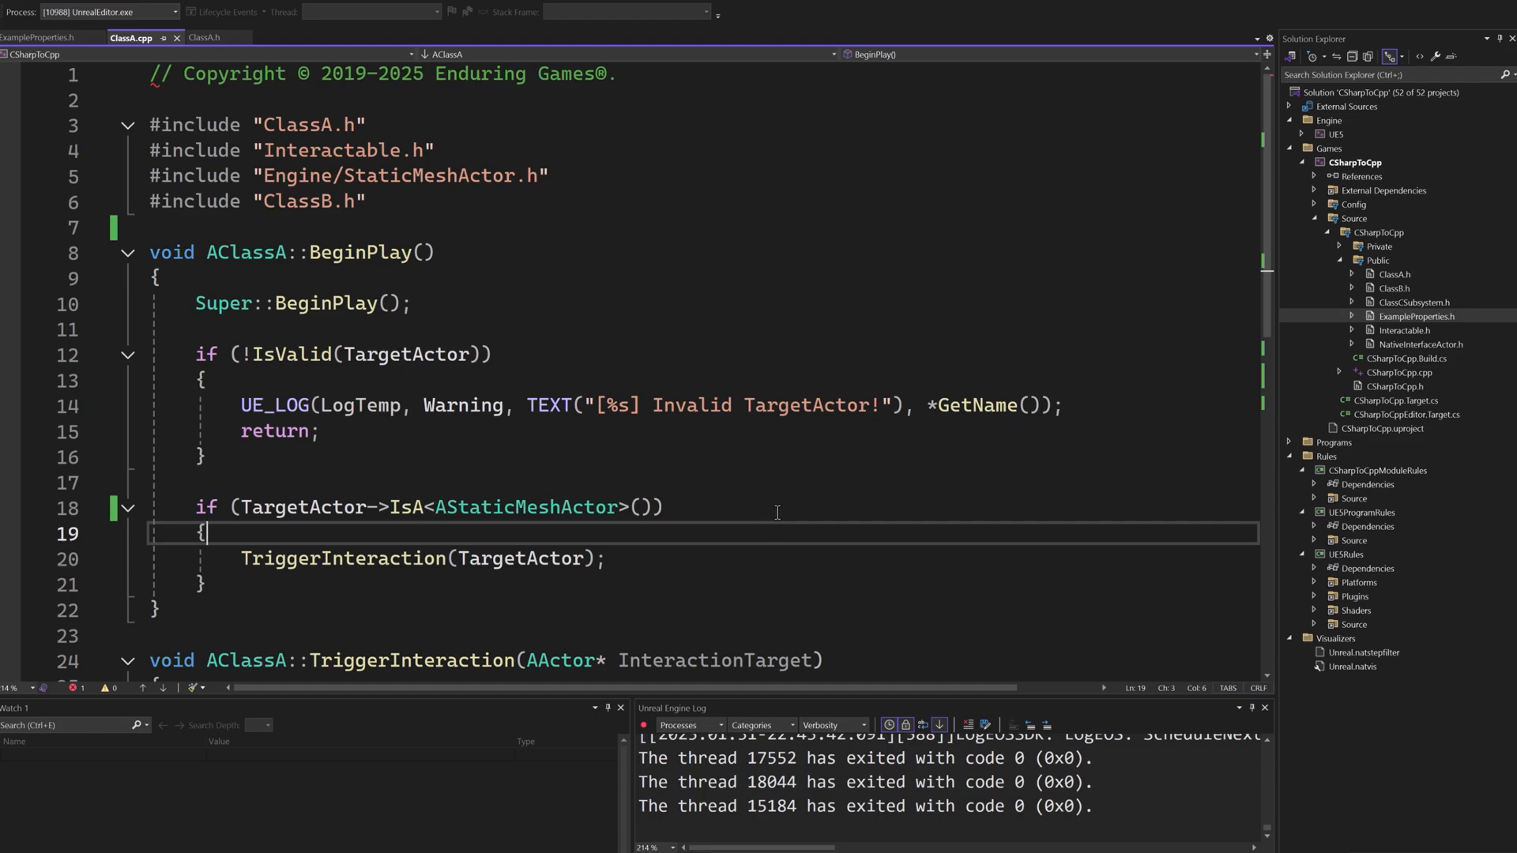
left_click(203, 38)
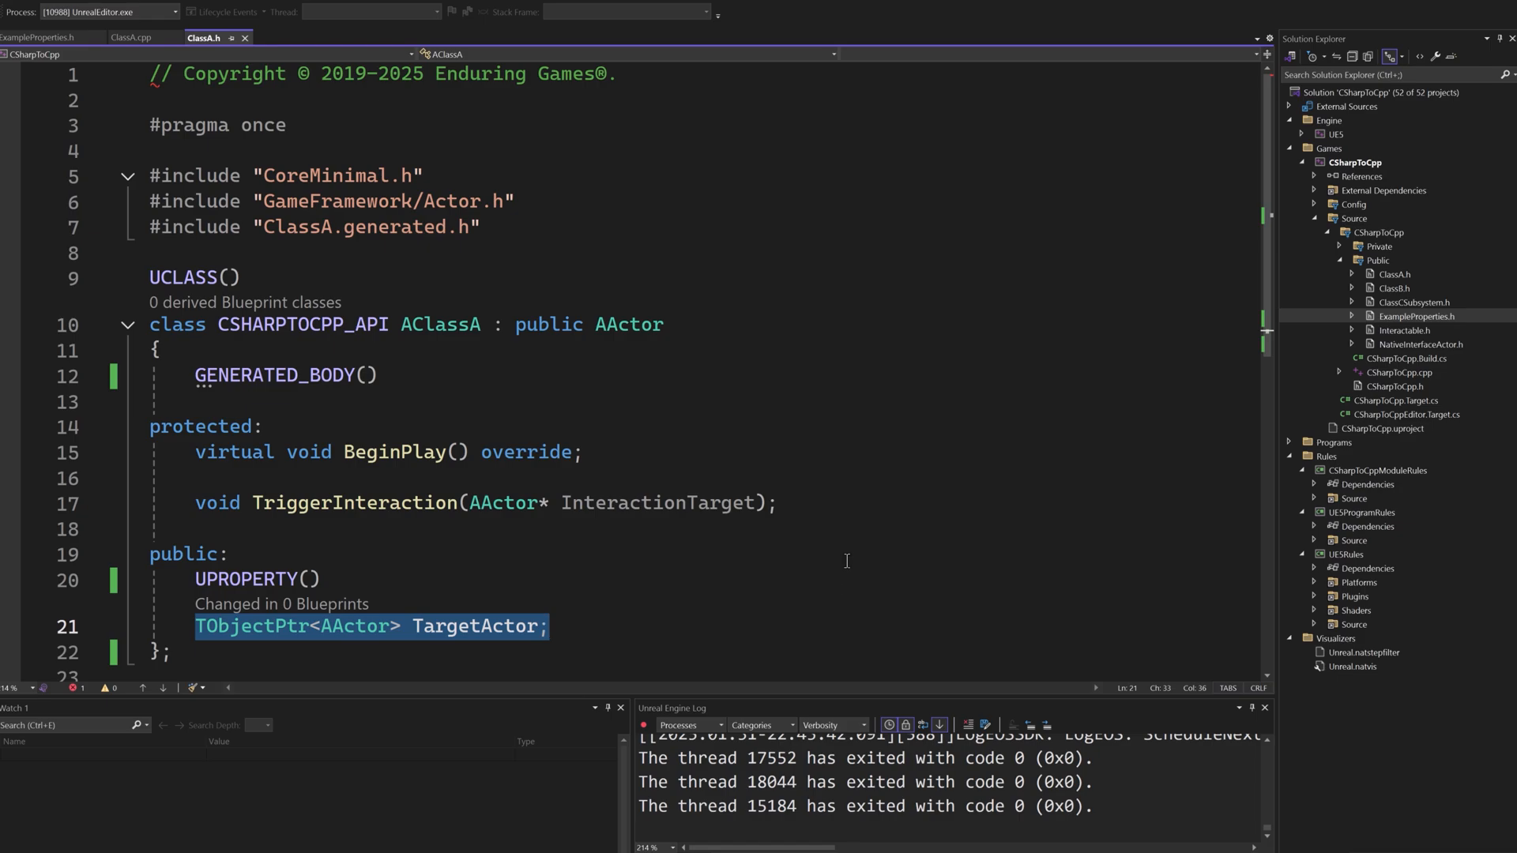
left_click(131, 39)
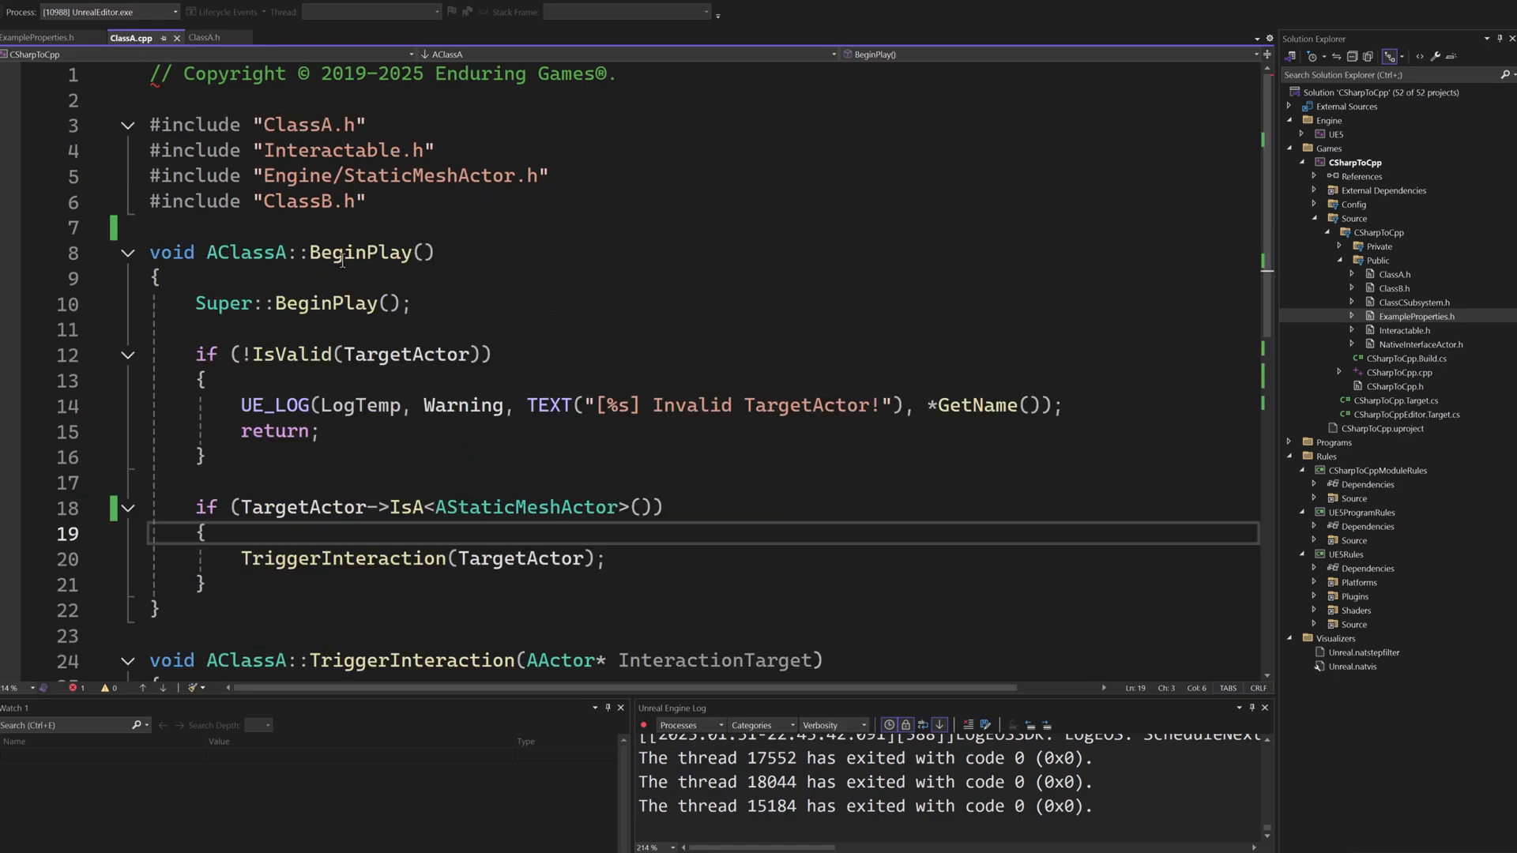
double_click(357, 252)
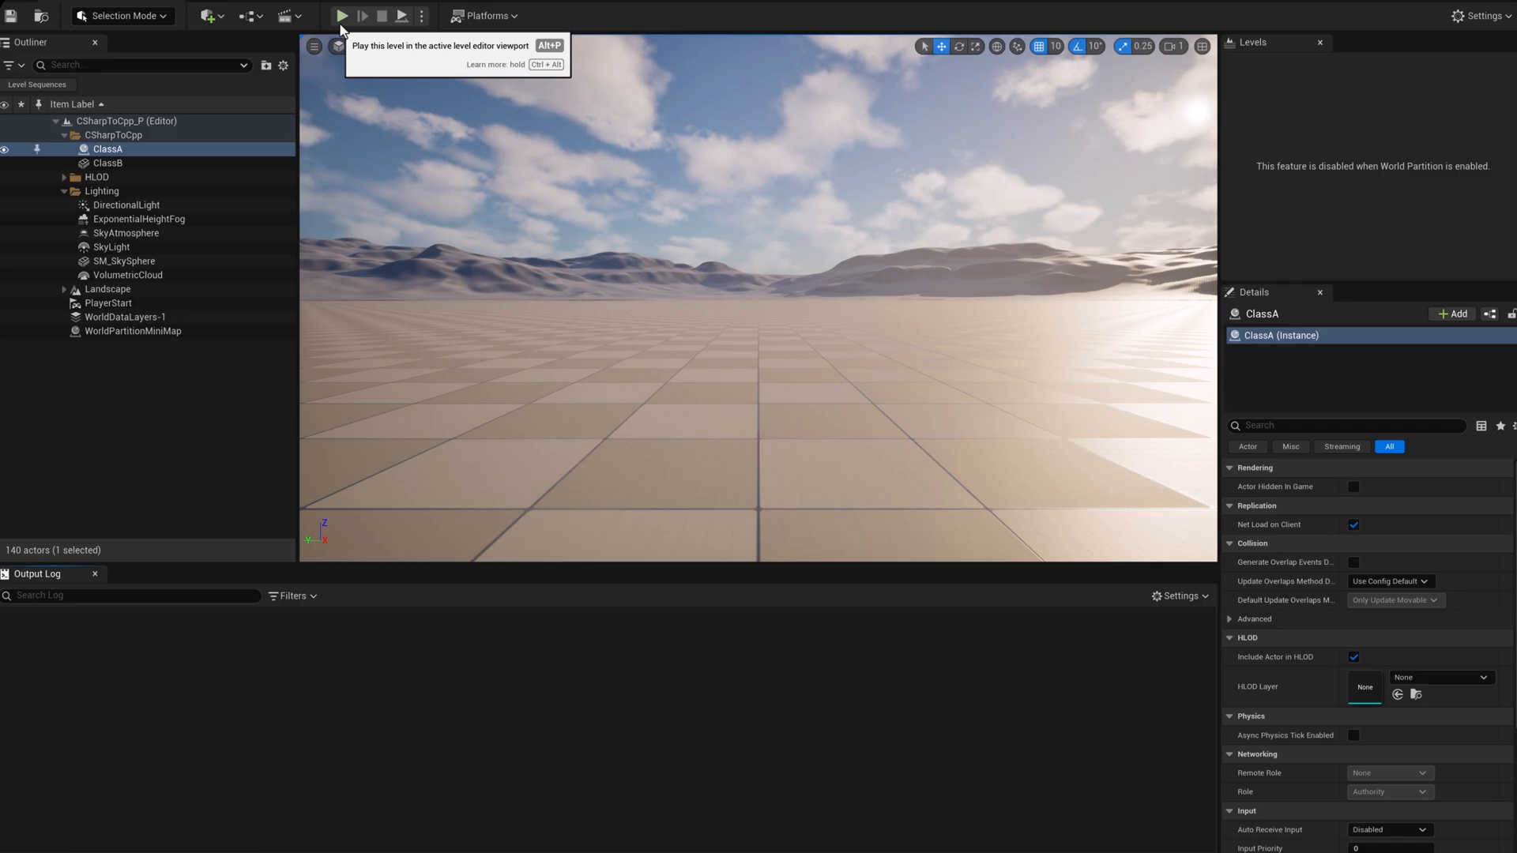
Play the CSharpToCpp level to test ClassA, then return to ClassA.h.
left_click(343, 16)
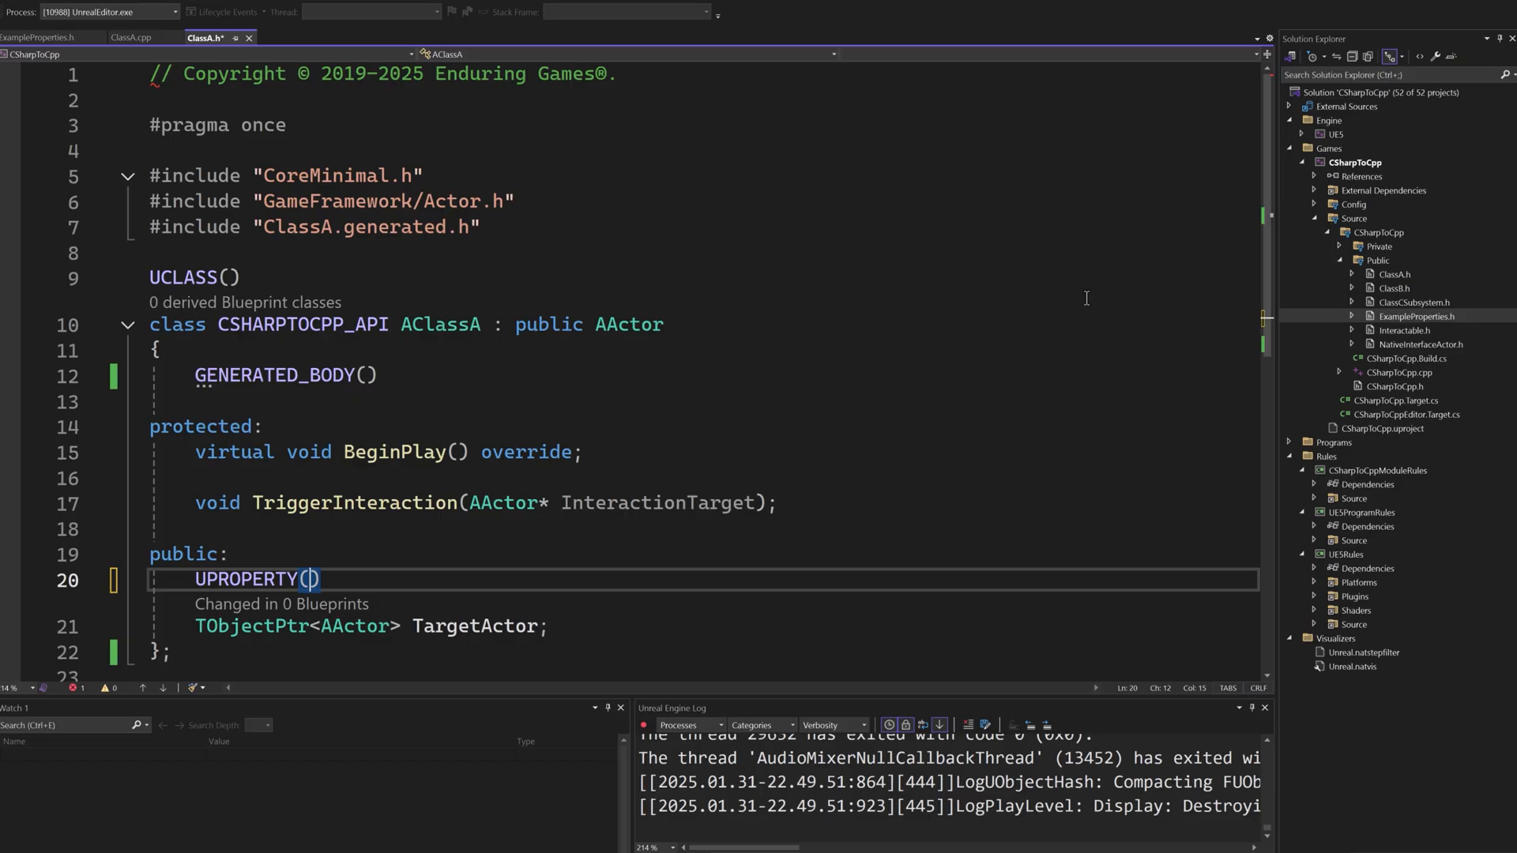
Mark TargetActor's UPROPERTY as EditAnywhere so it appears in ClassA's Details panel.
type("EditAnyw")
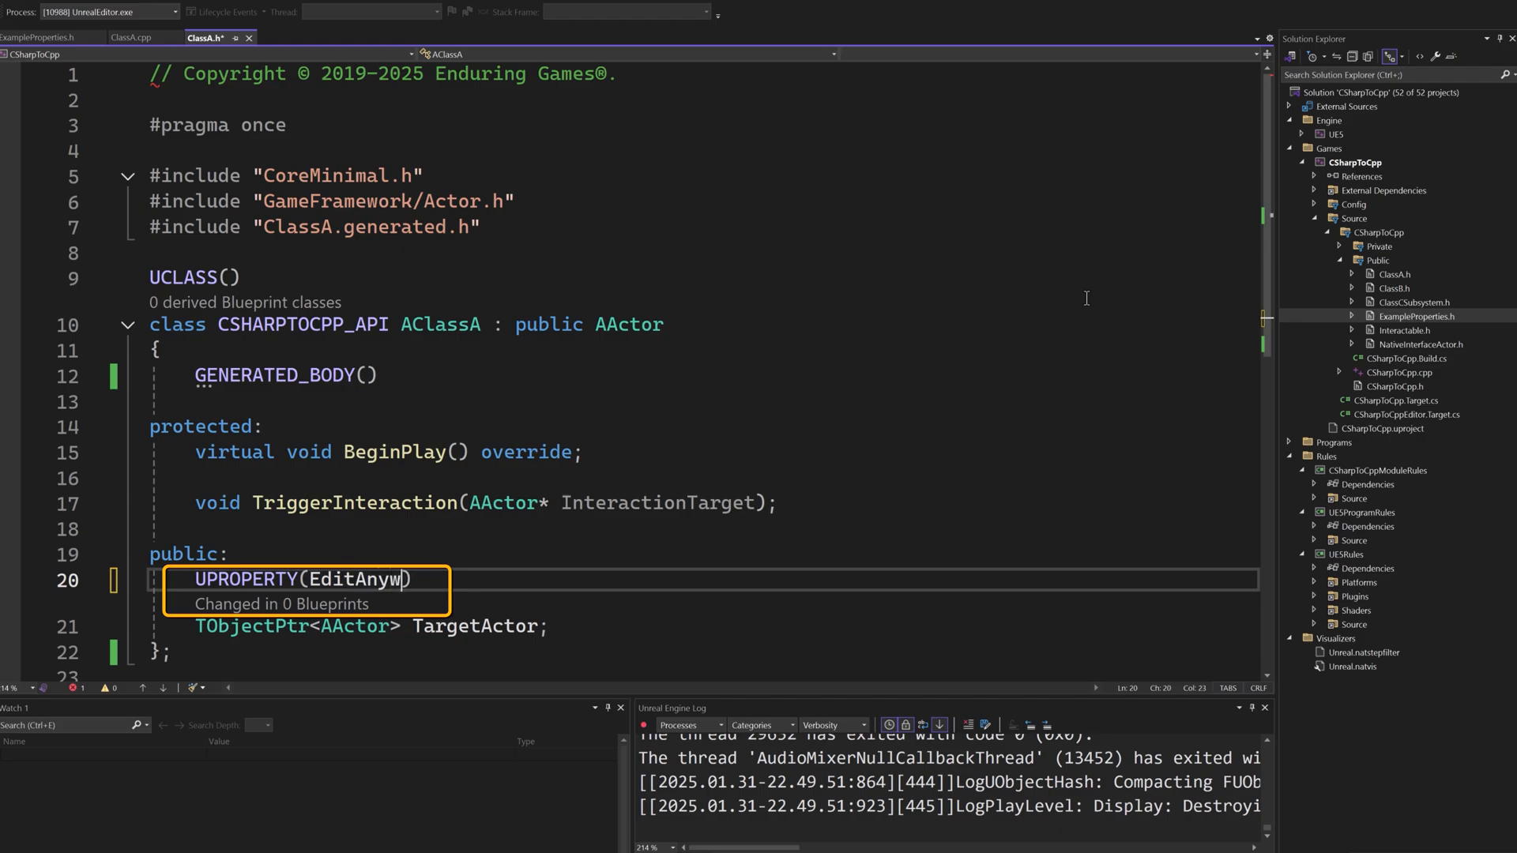
type("he")
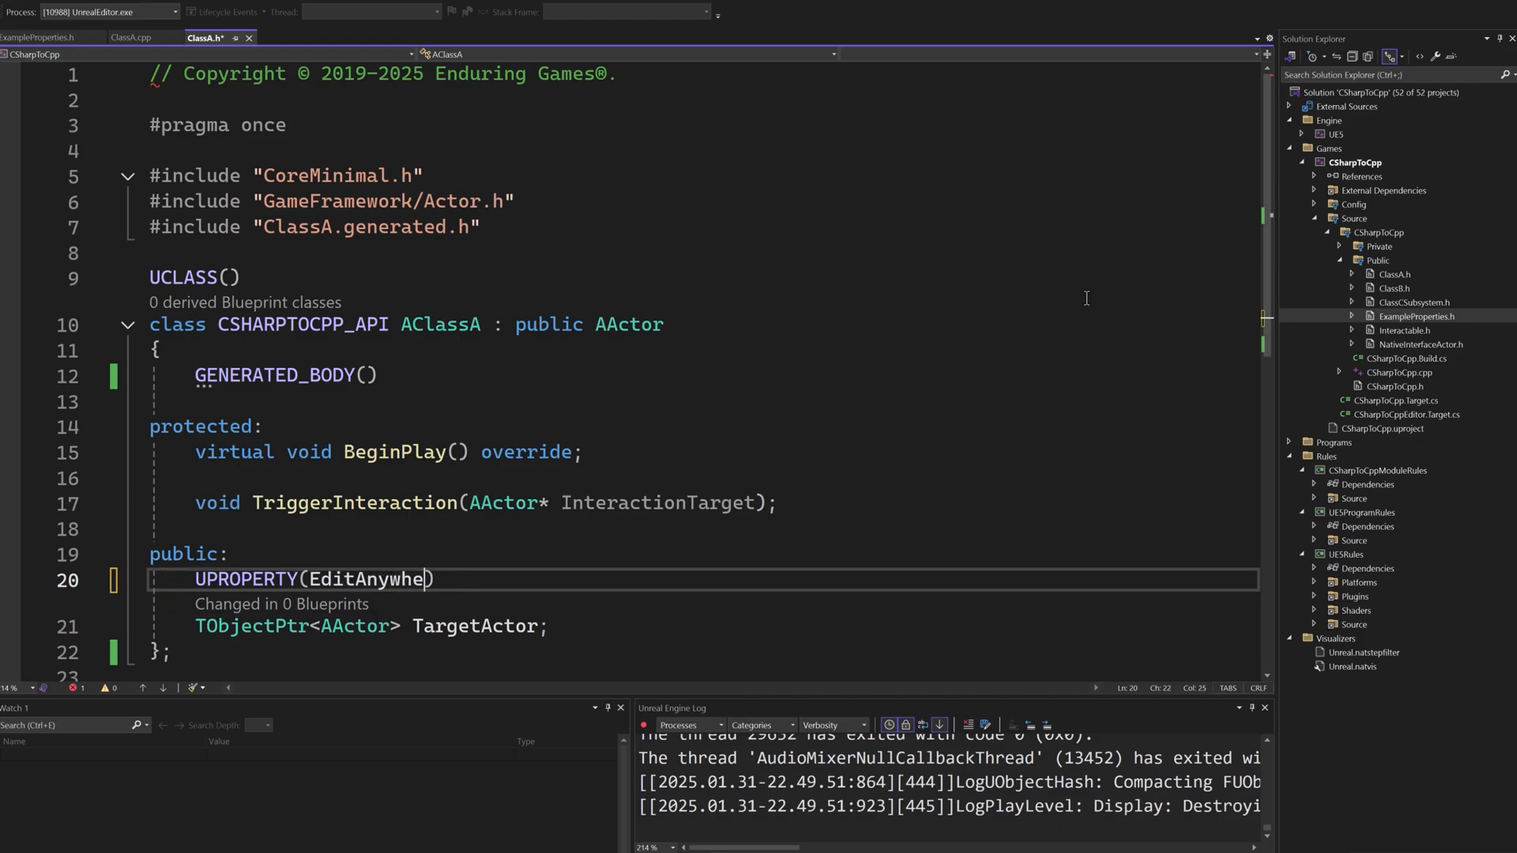
type("ere")
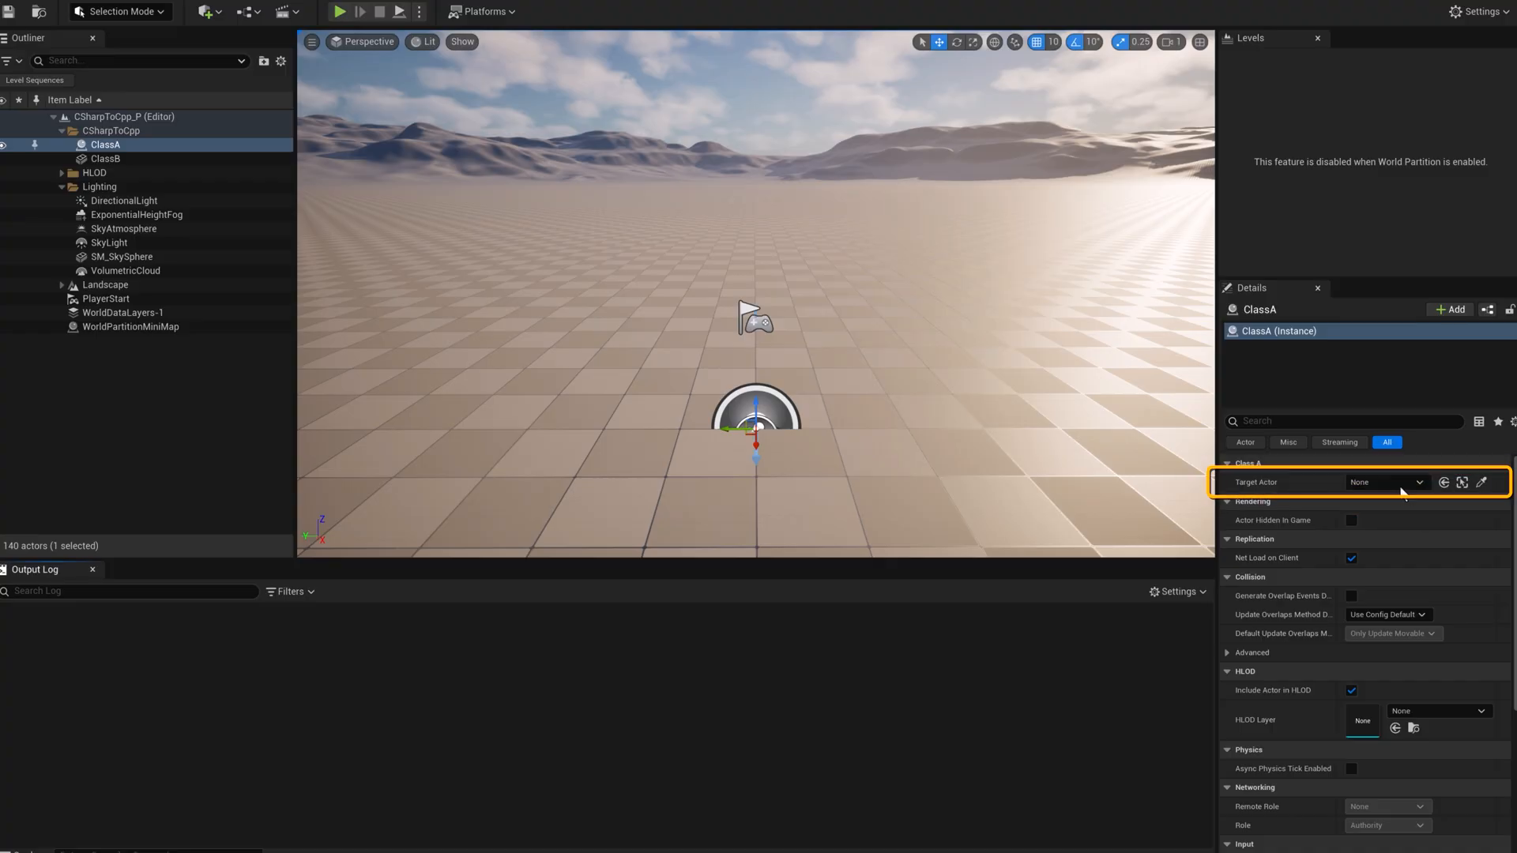
Browse the Target Actor picker's list of level actors in ClassA's Details panel.
left_click(1419, 482)
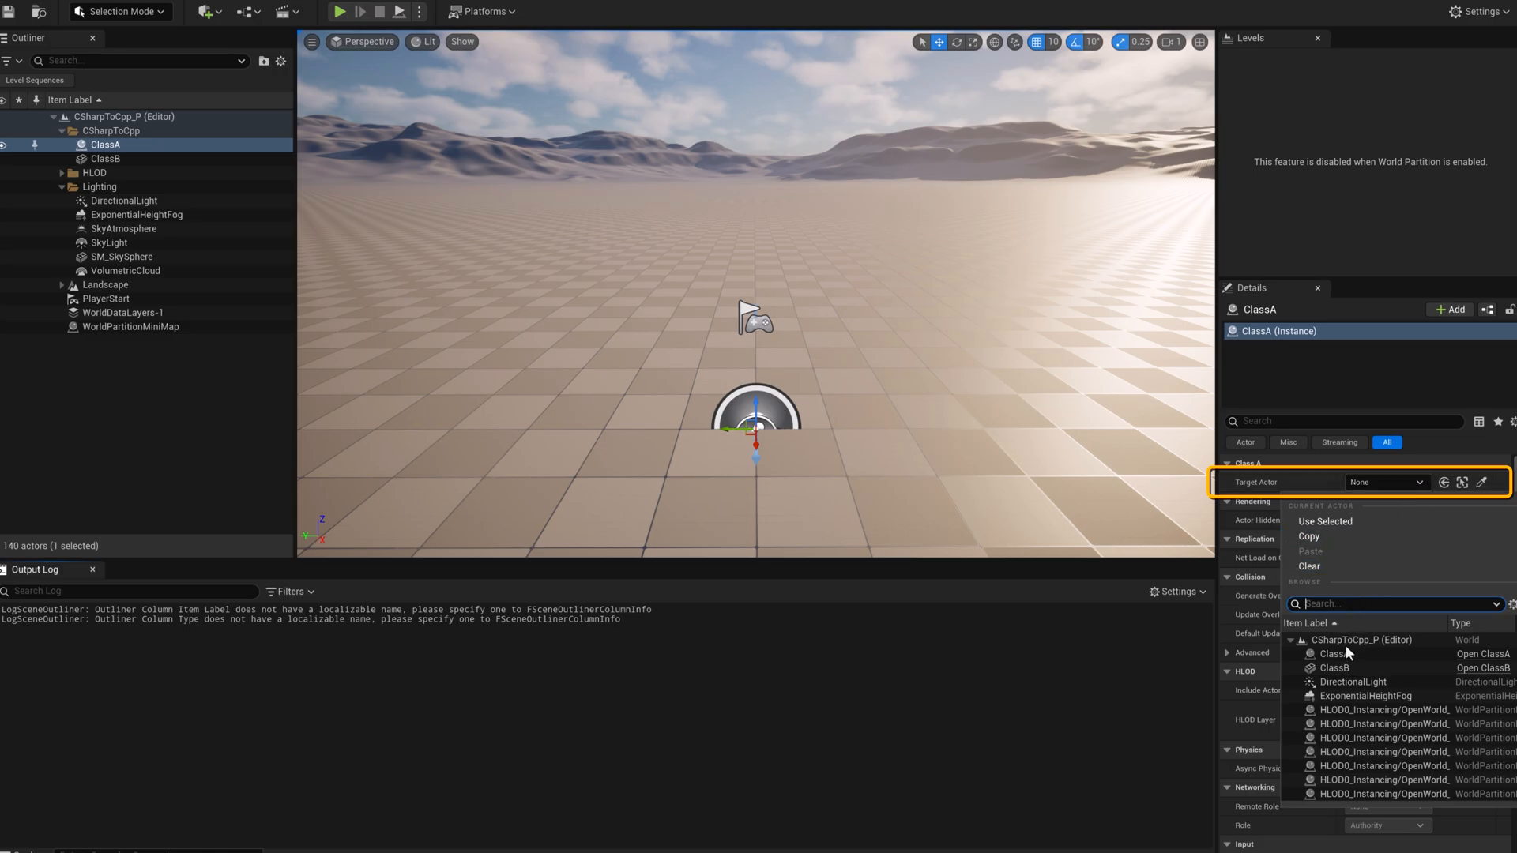
left_click(1324, 668)
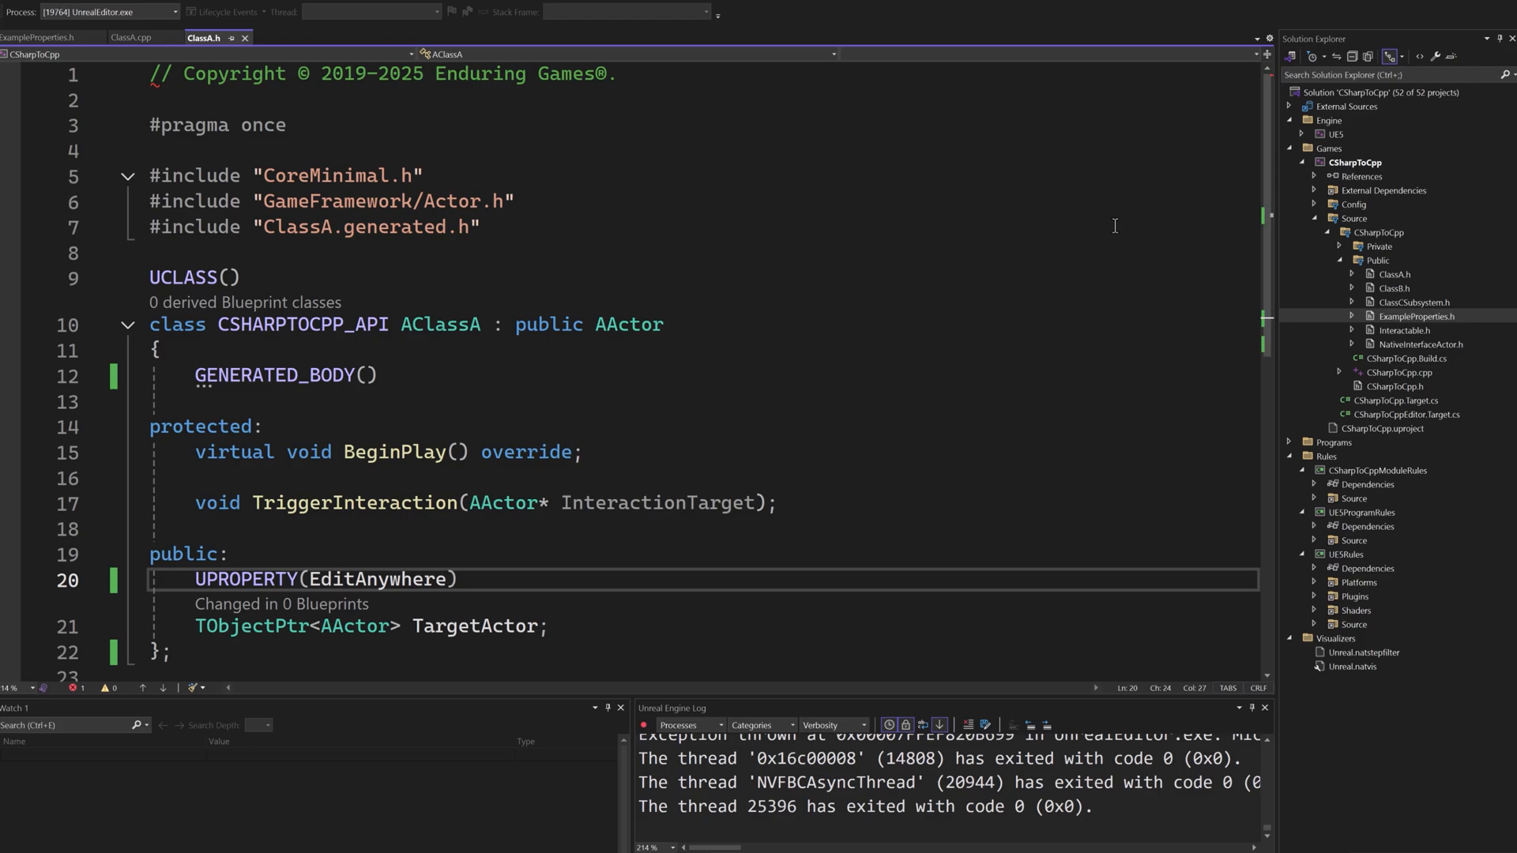
Restrict TargetActor with meta AllowedClasses="StaticMeshActor" and review ClassA.cpp, Interactable.h and ClassB.h.
type(", meta = (AllowedClasses=\"StaticMeshActor\")")
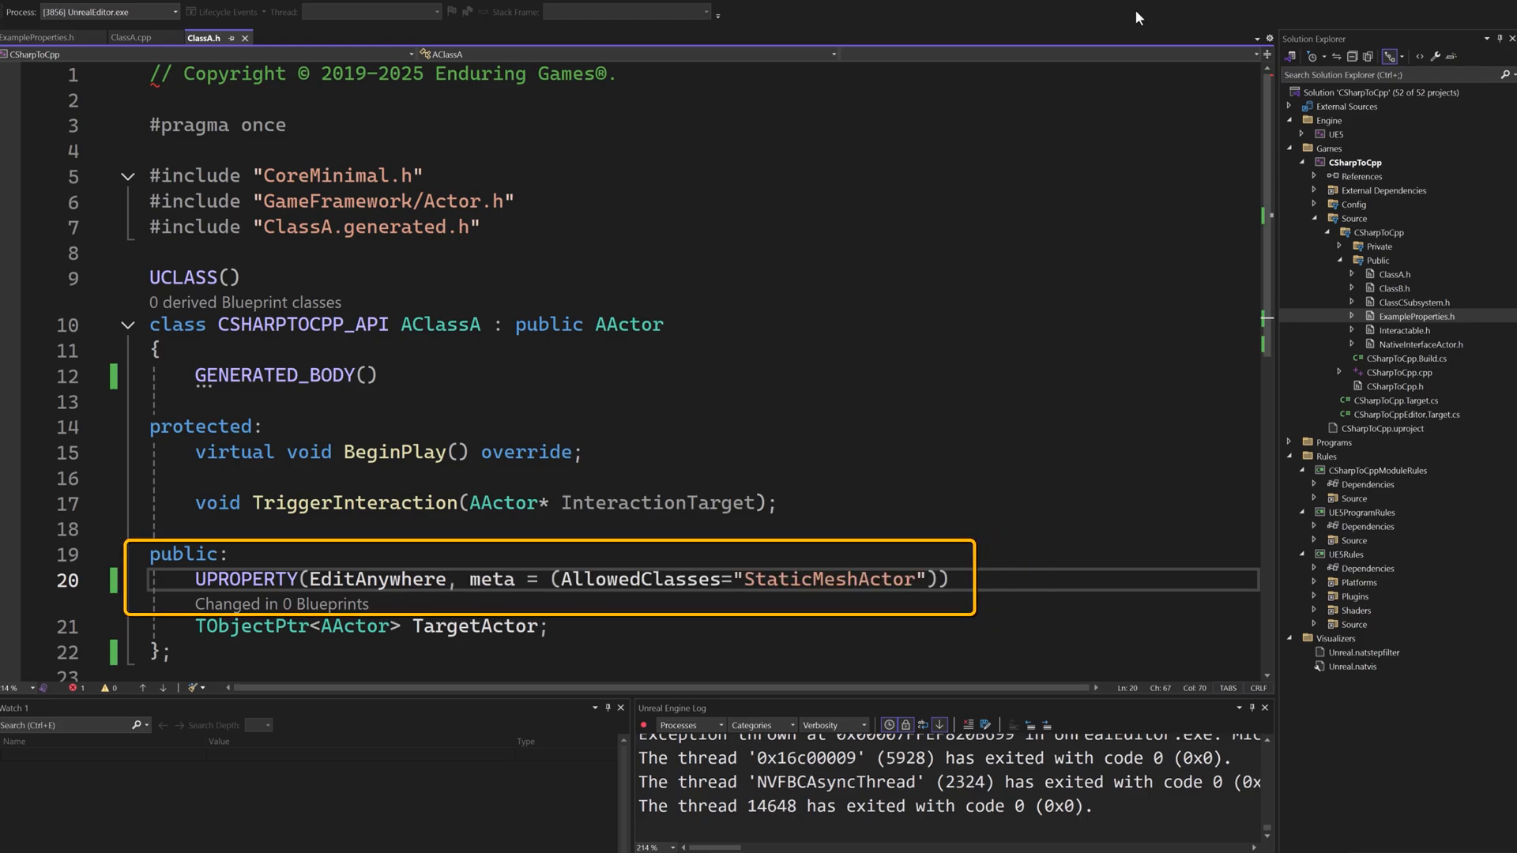
mouse_move(1053, 194)
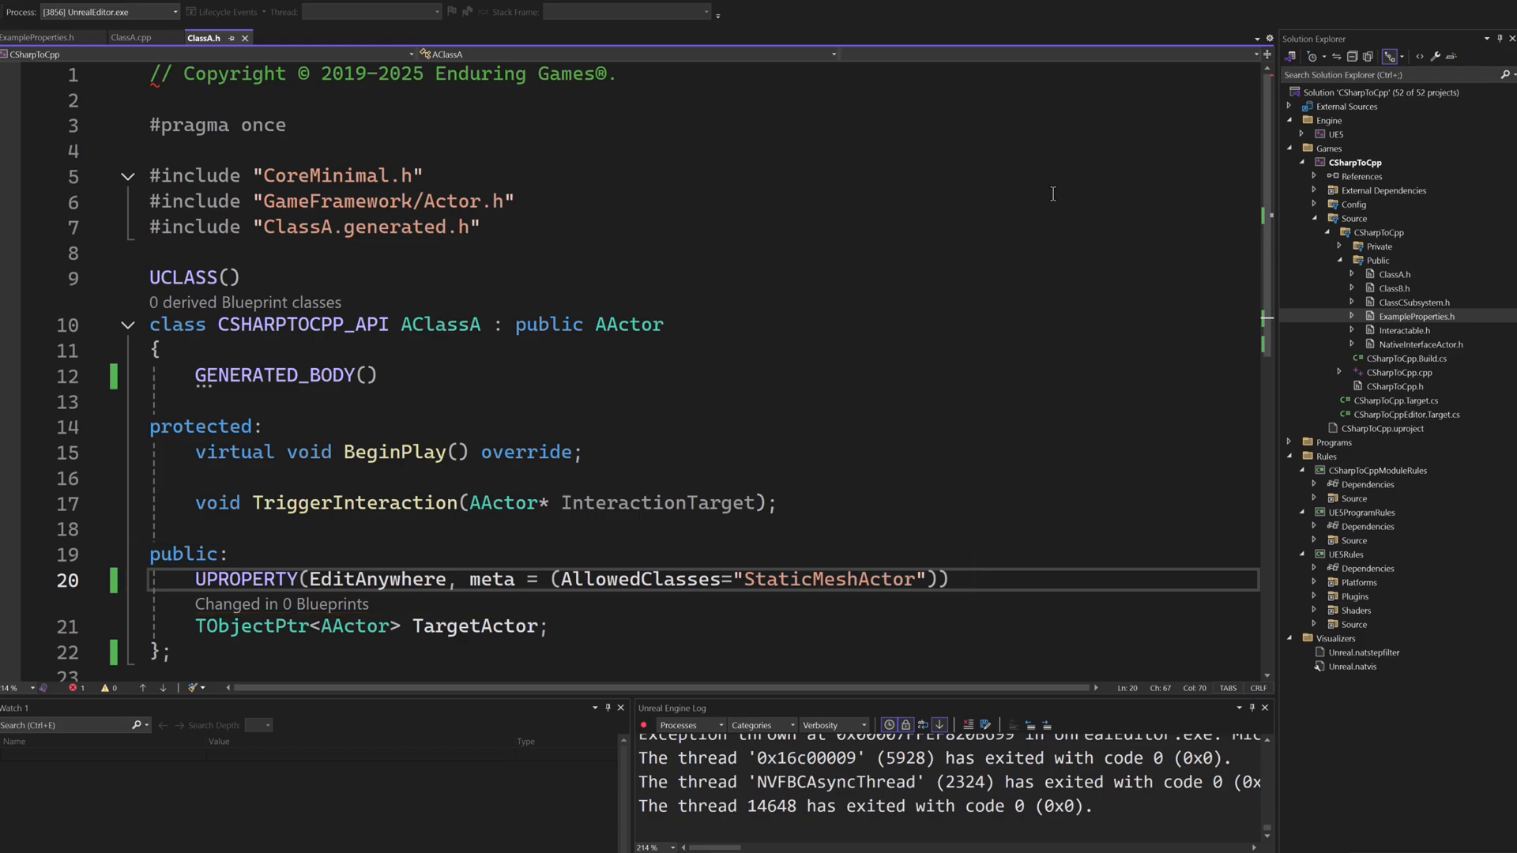
double_click(275, 376)
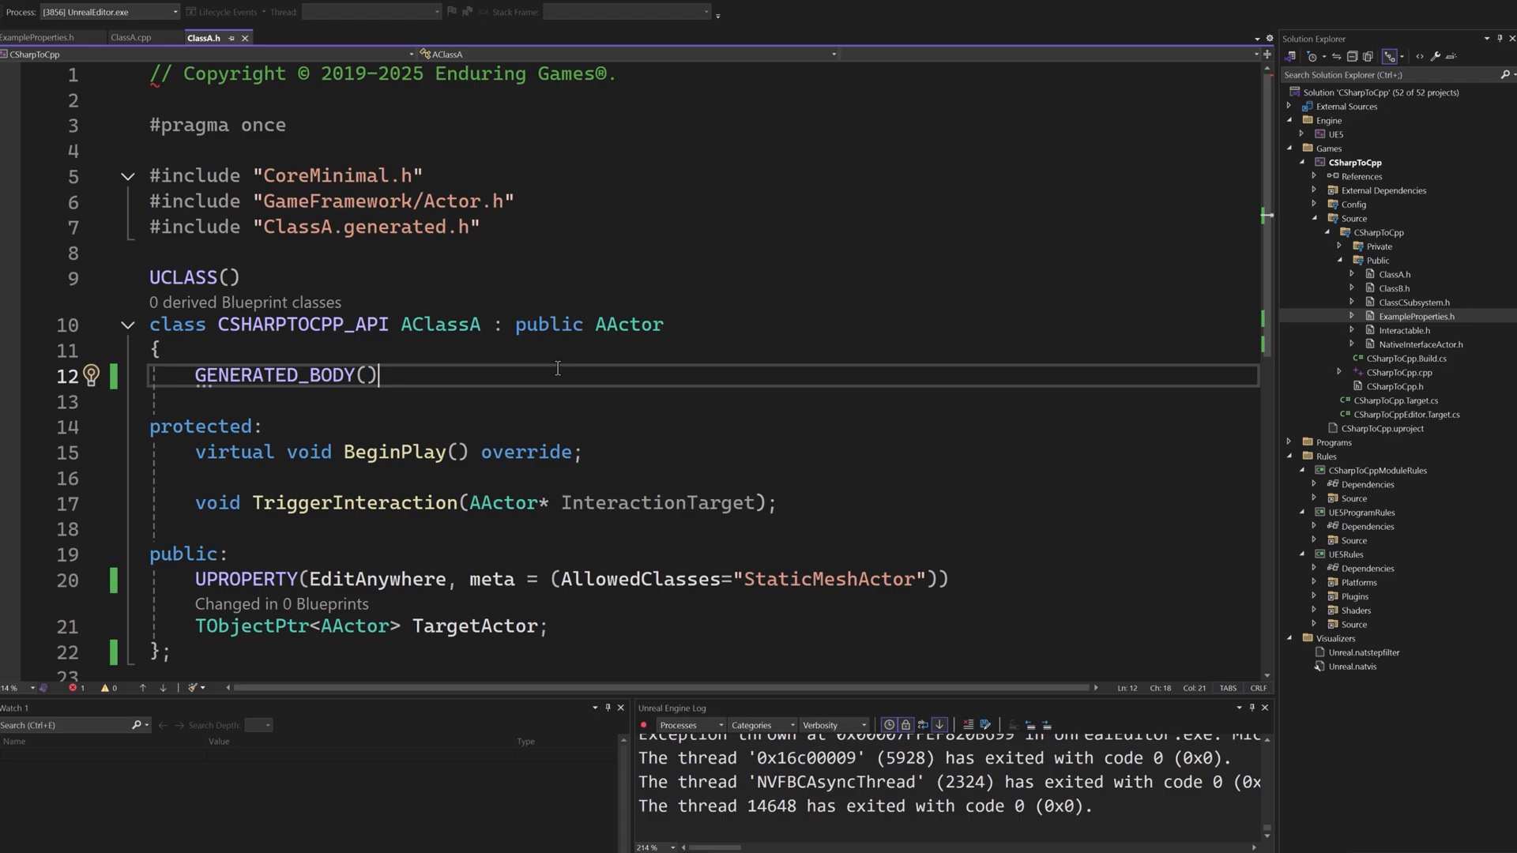
mouse_move(1115, 6)
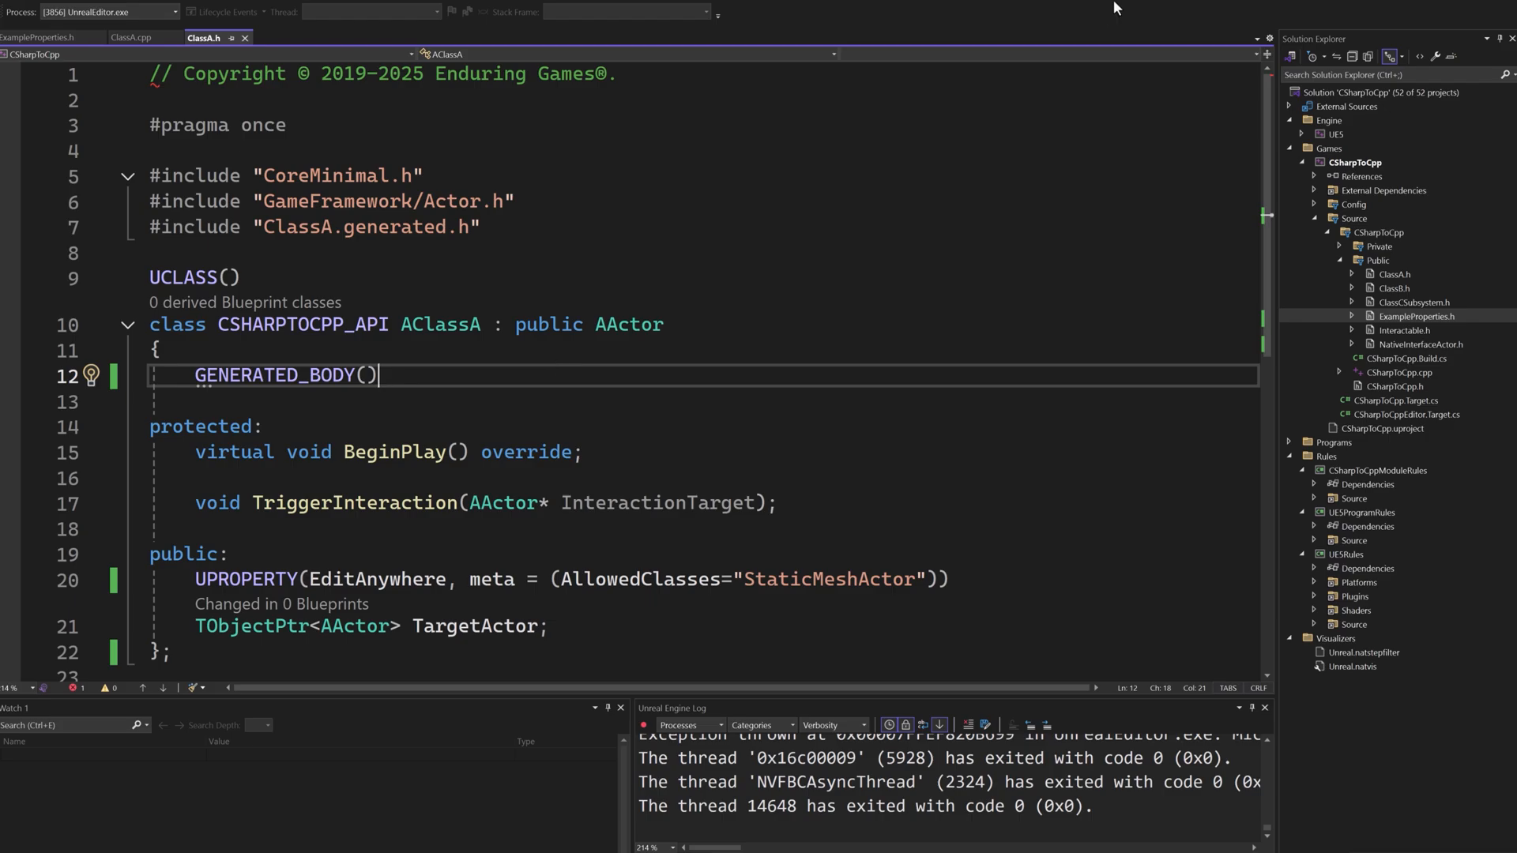
left_click(130, 38)
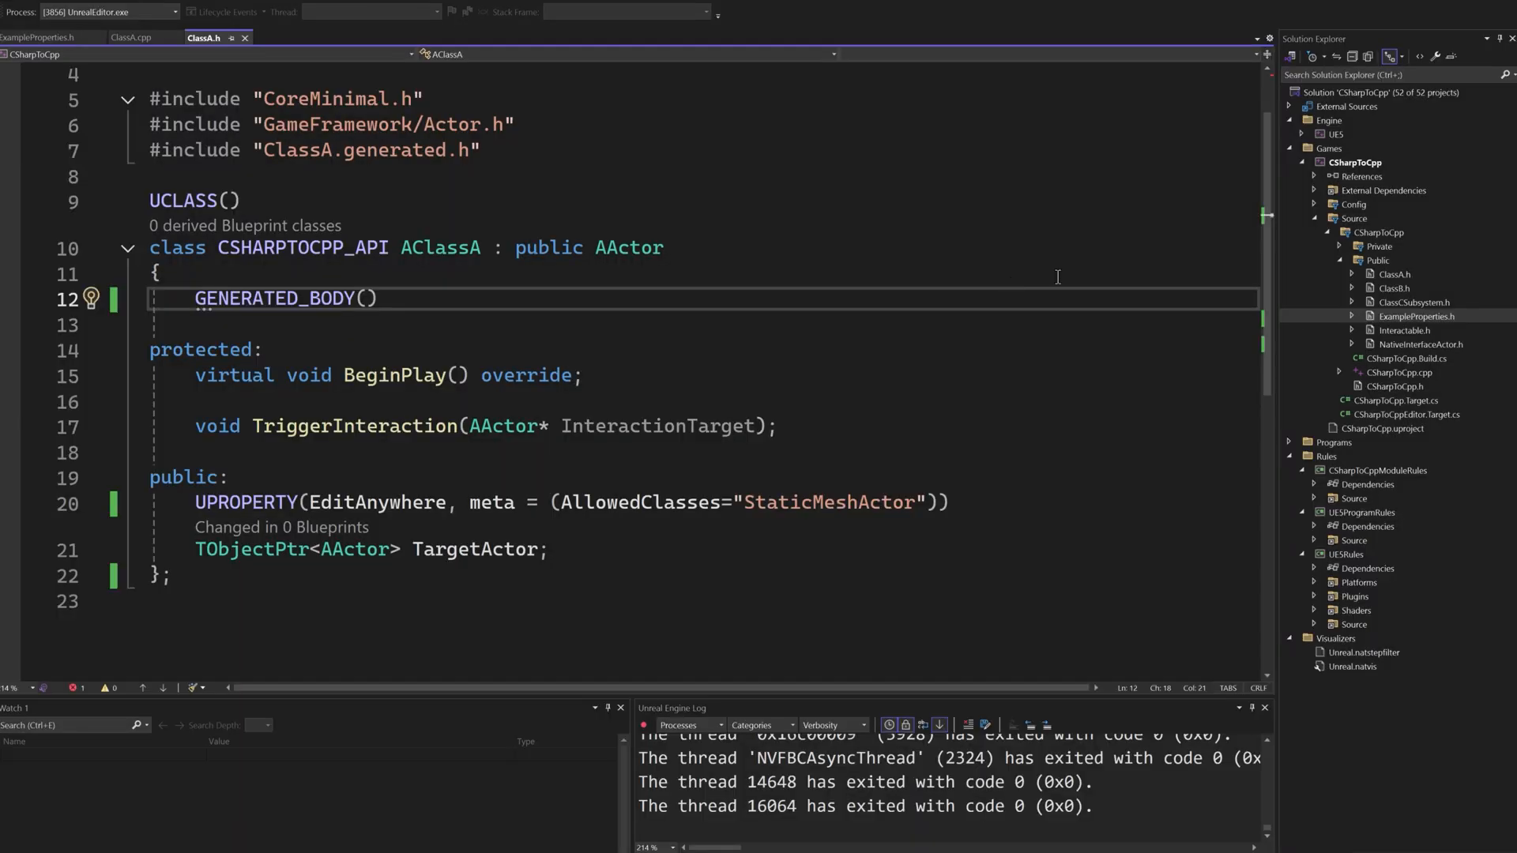
mouse_move(1046, 288)
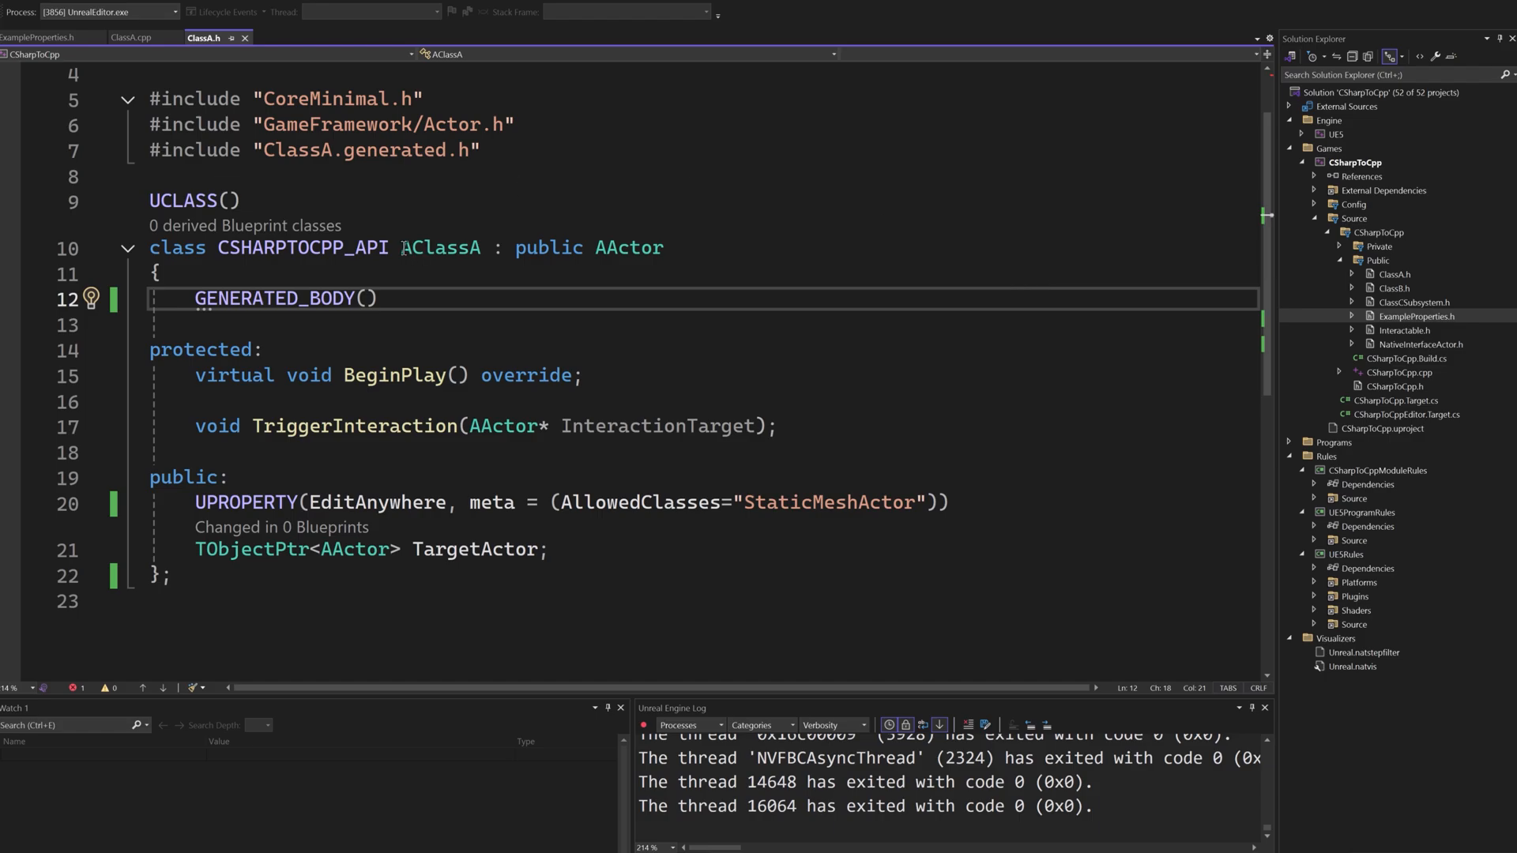
double_click(628, 247)
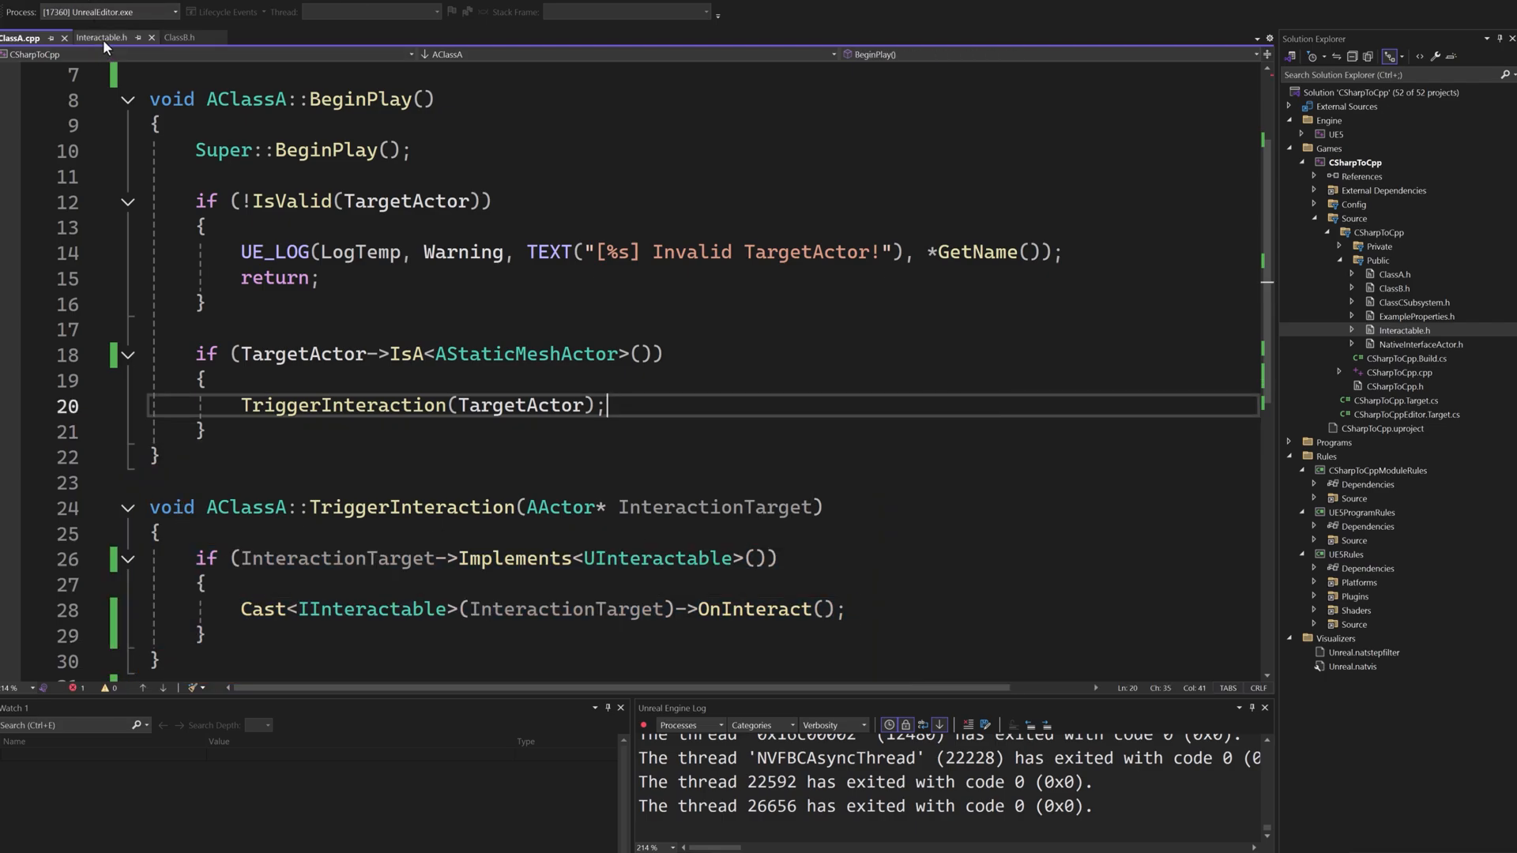
Review the Interactable interface header, then select the Cast<IInteractable> call in TriggerInteraction.
left_click(105, 36)
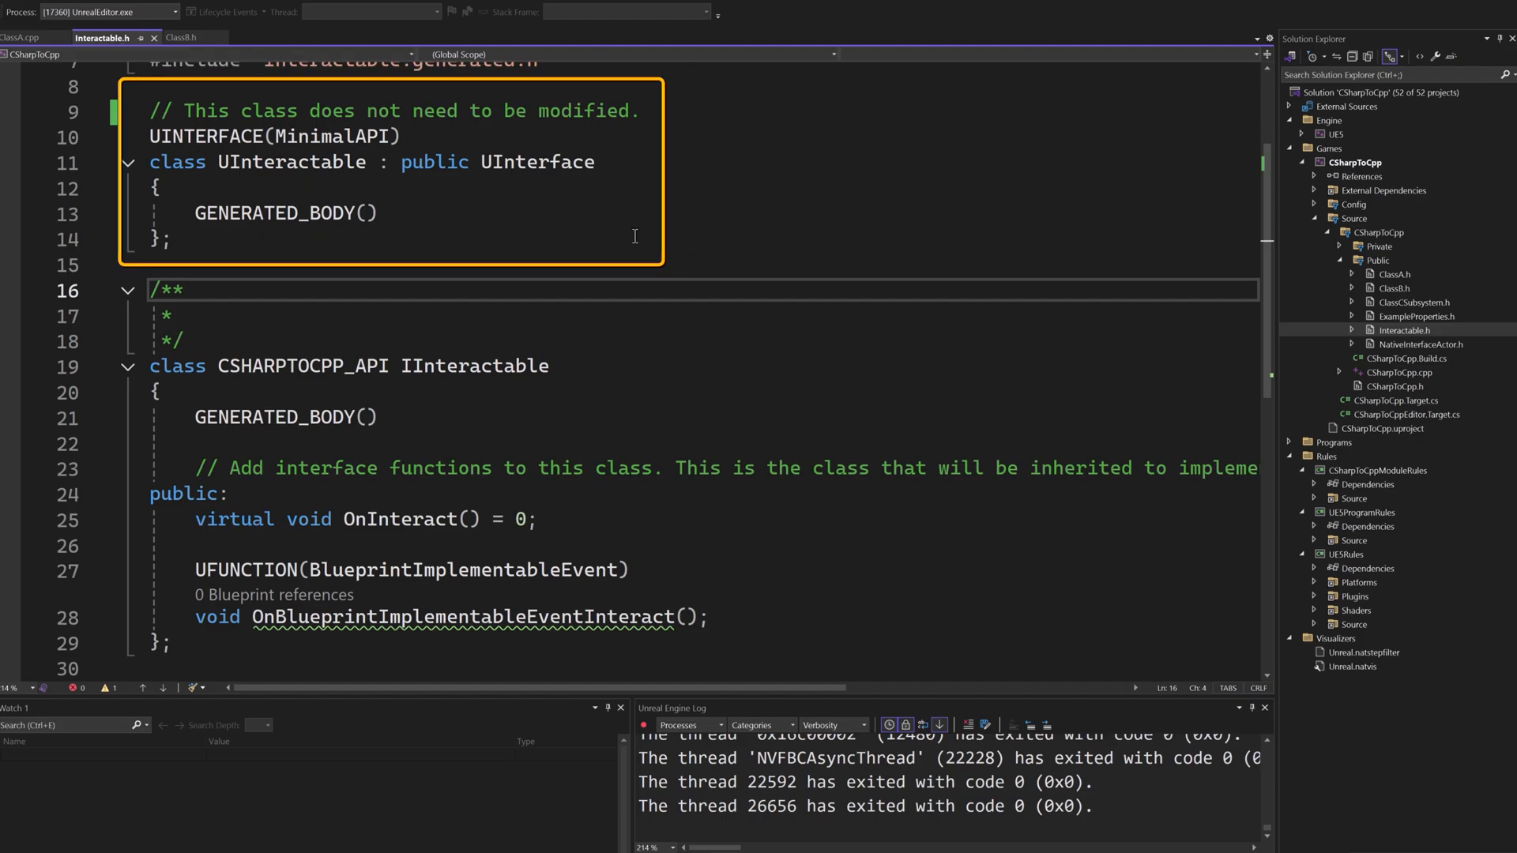
mouse_move(844, 245)
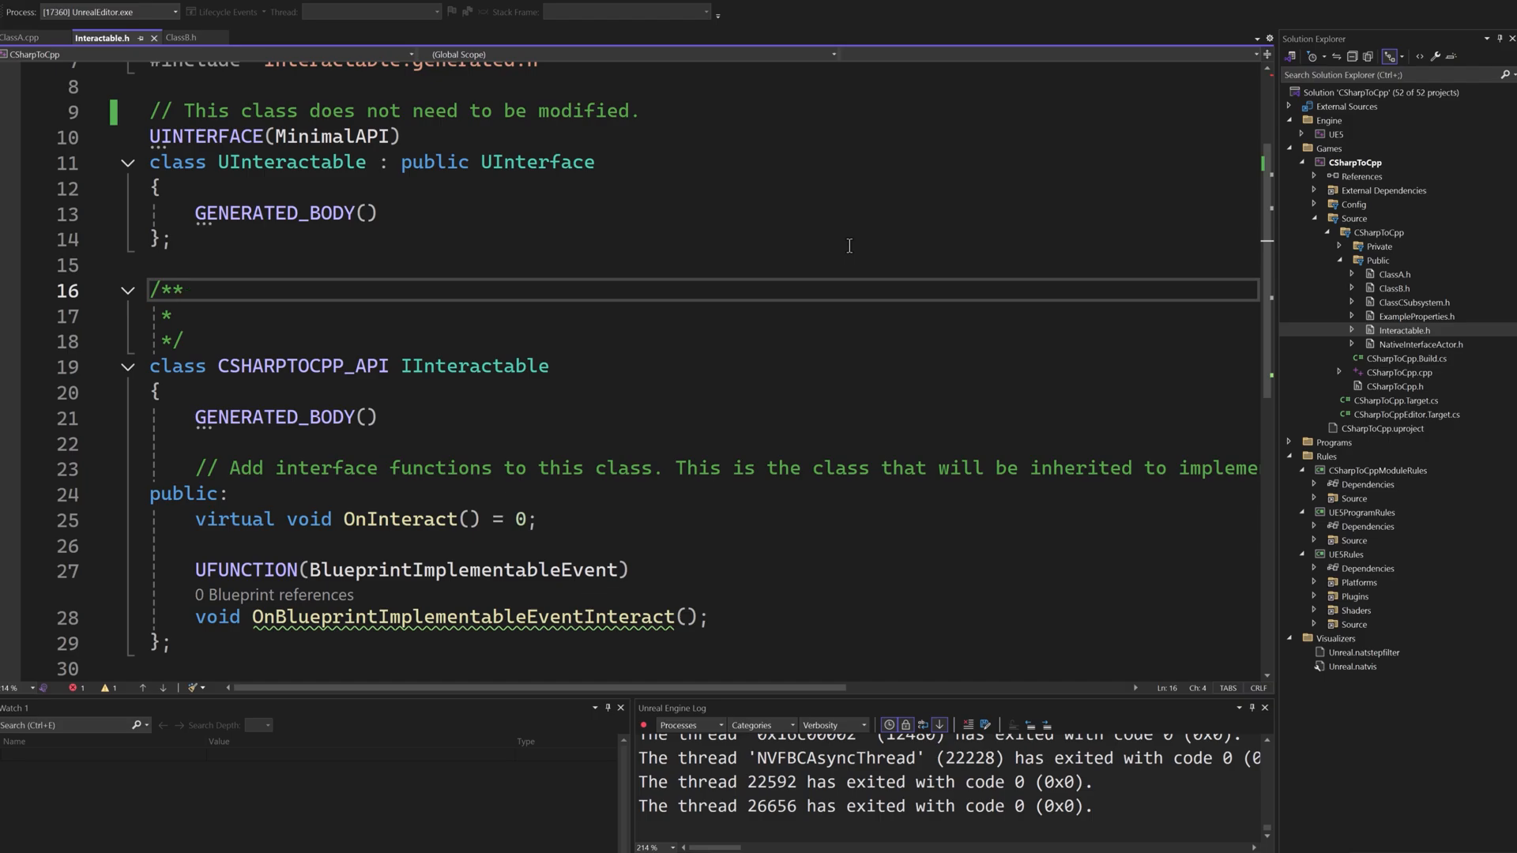
left_click(22, 38)
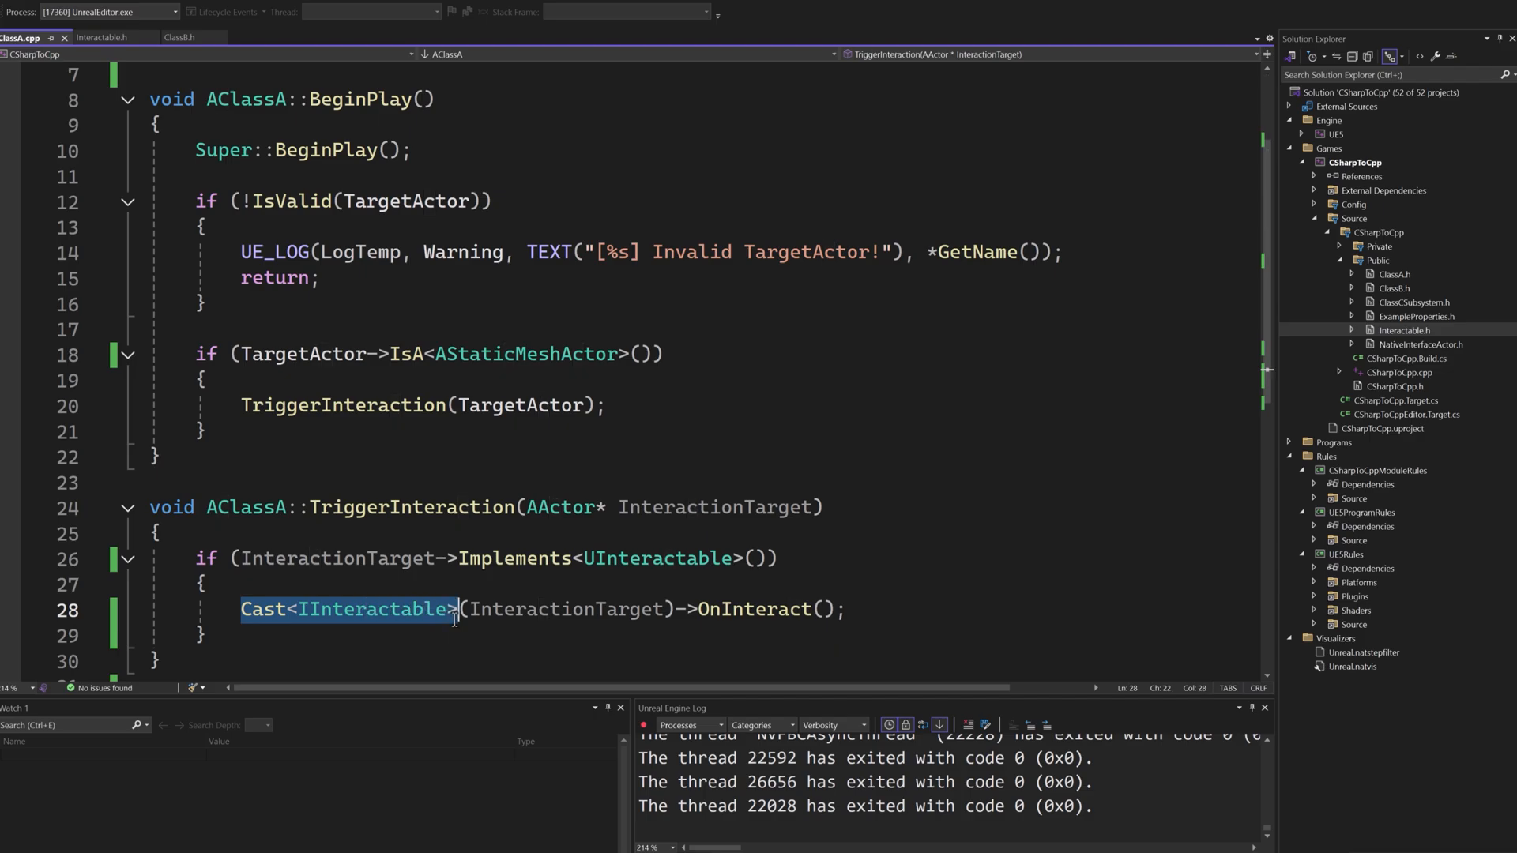
left_click_drag(460, 610, 837, 610)
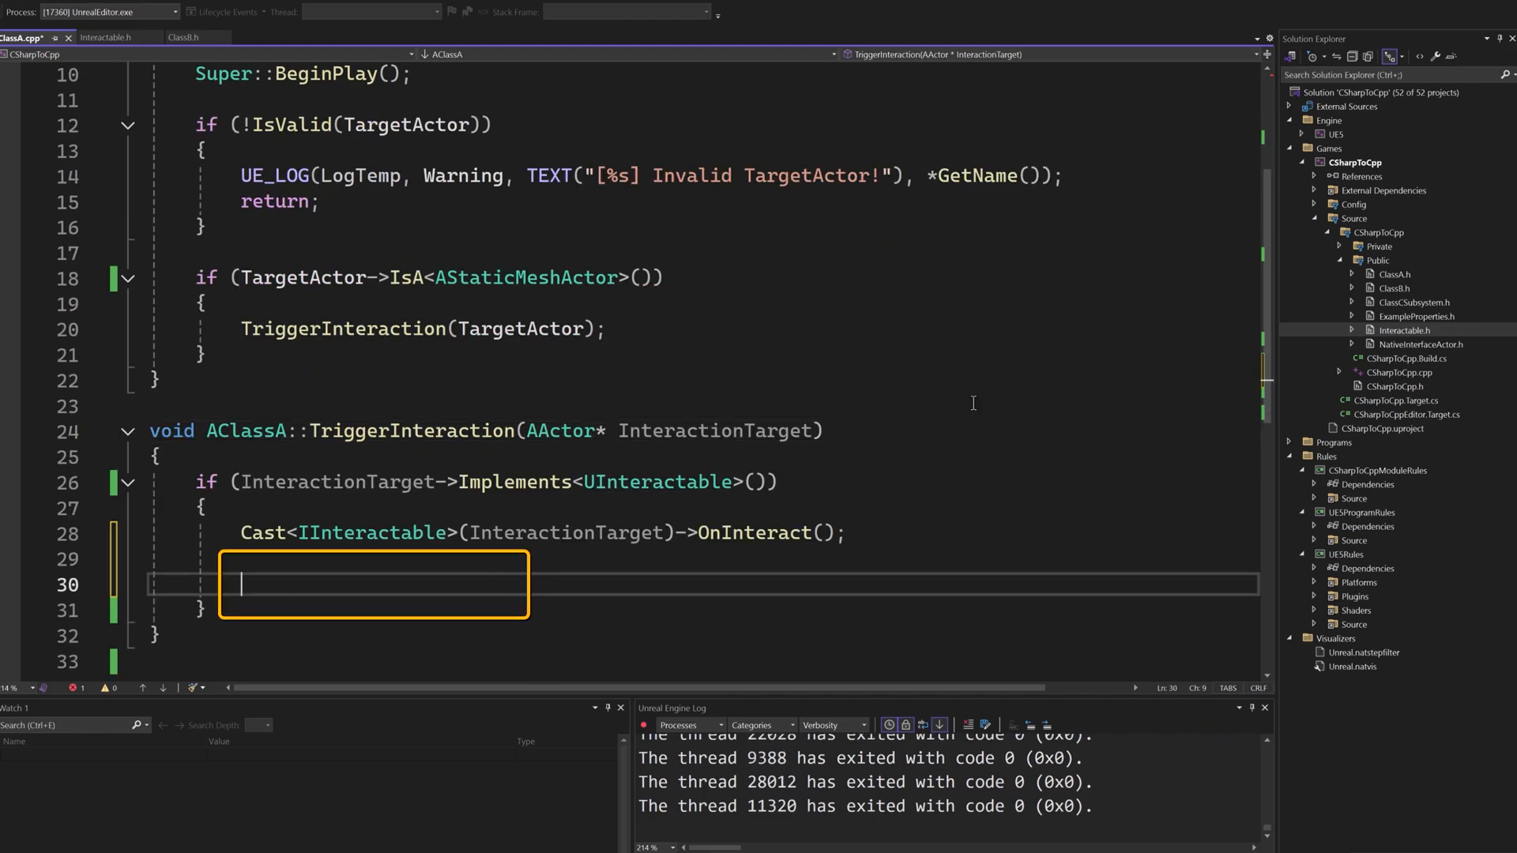
Write IInteractable::Execute_OnBlueprintImplementableEventInteract(InteractionTarget) after the native OnInteract call.
type("IInteractable")
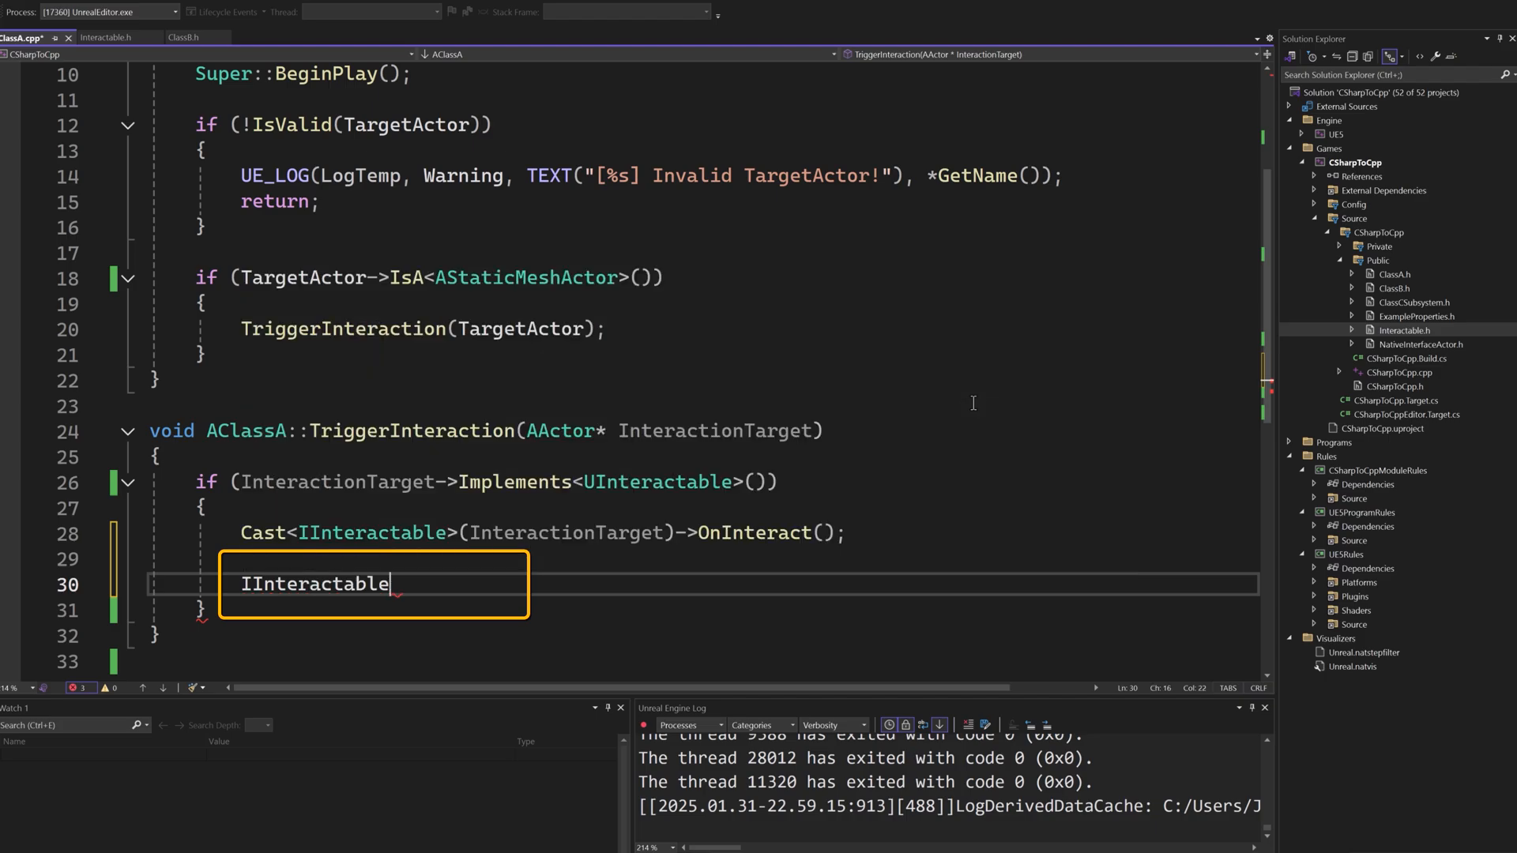
type("::Execute_OnBlueprintImplementableEvent")
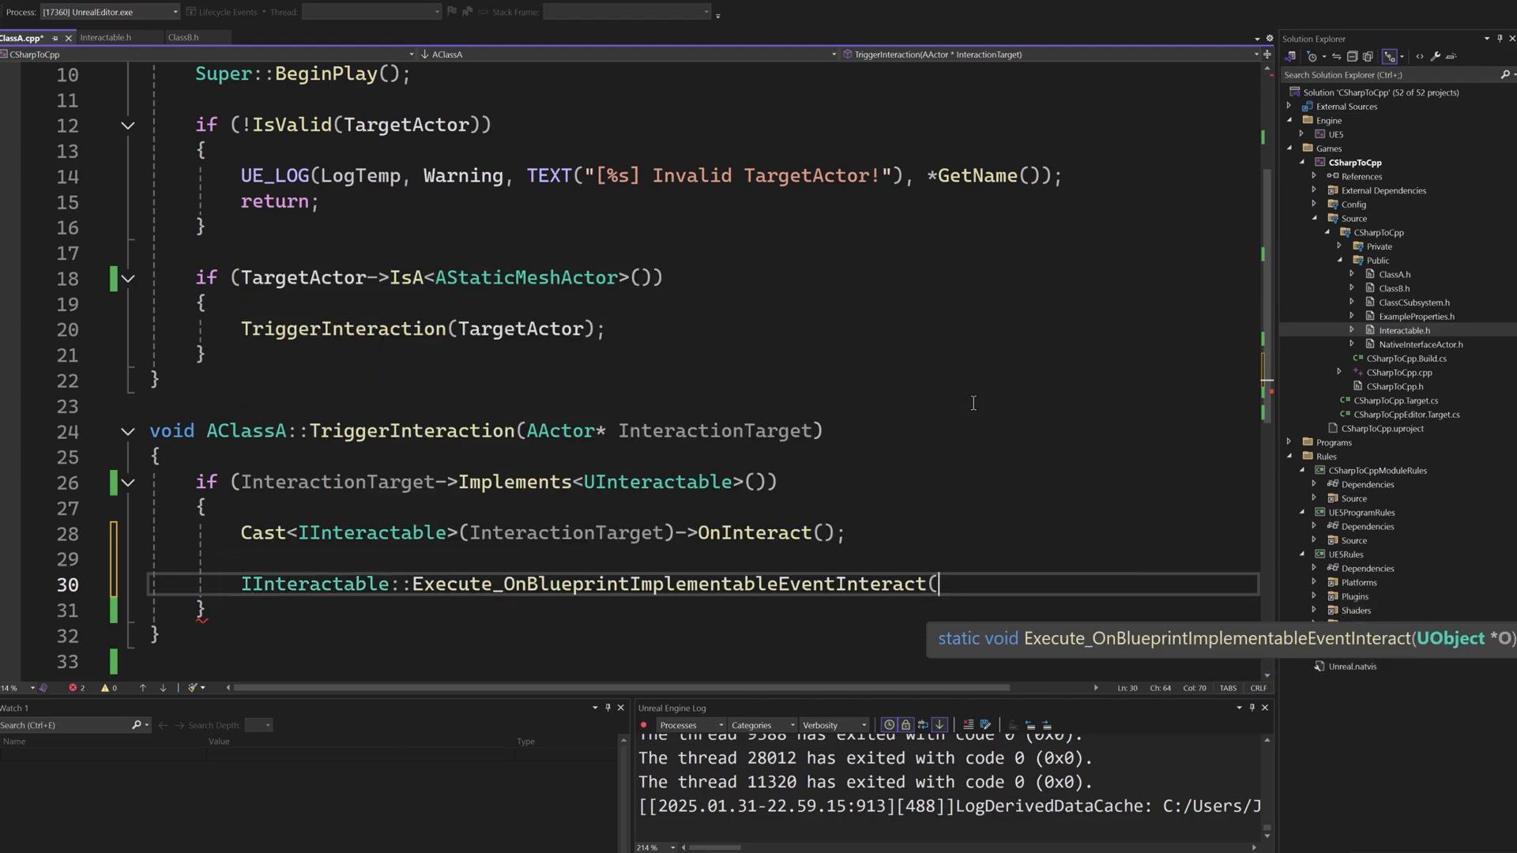
type("InteractionTa")
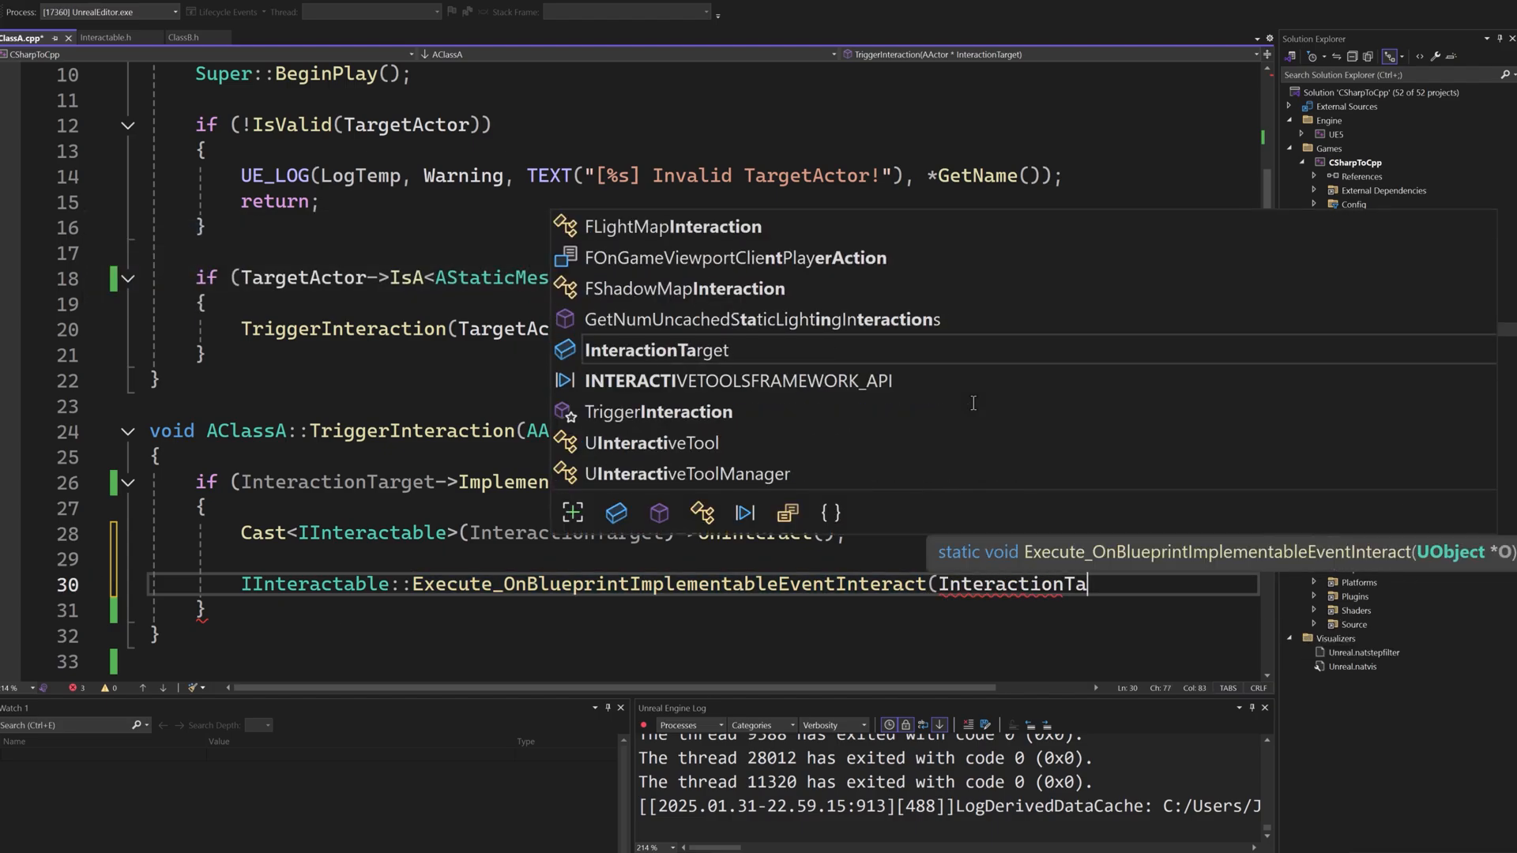
key("Tab")
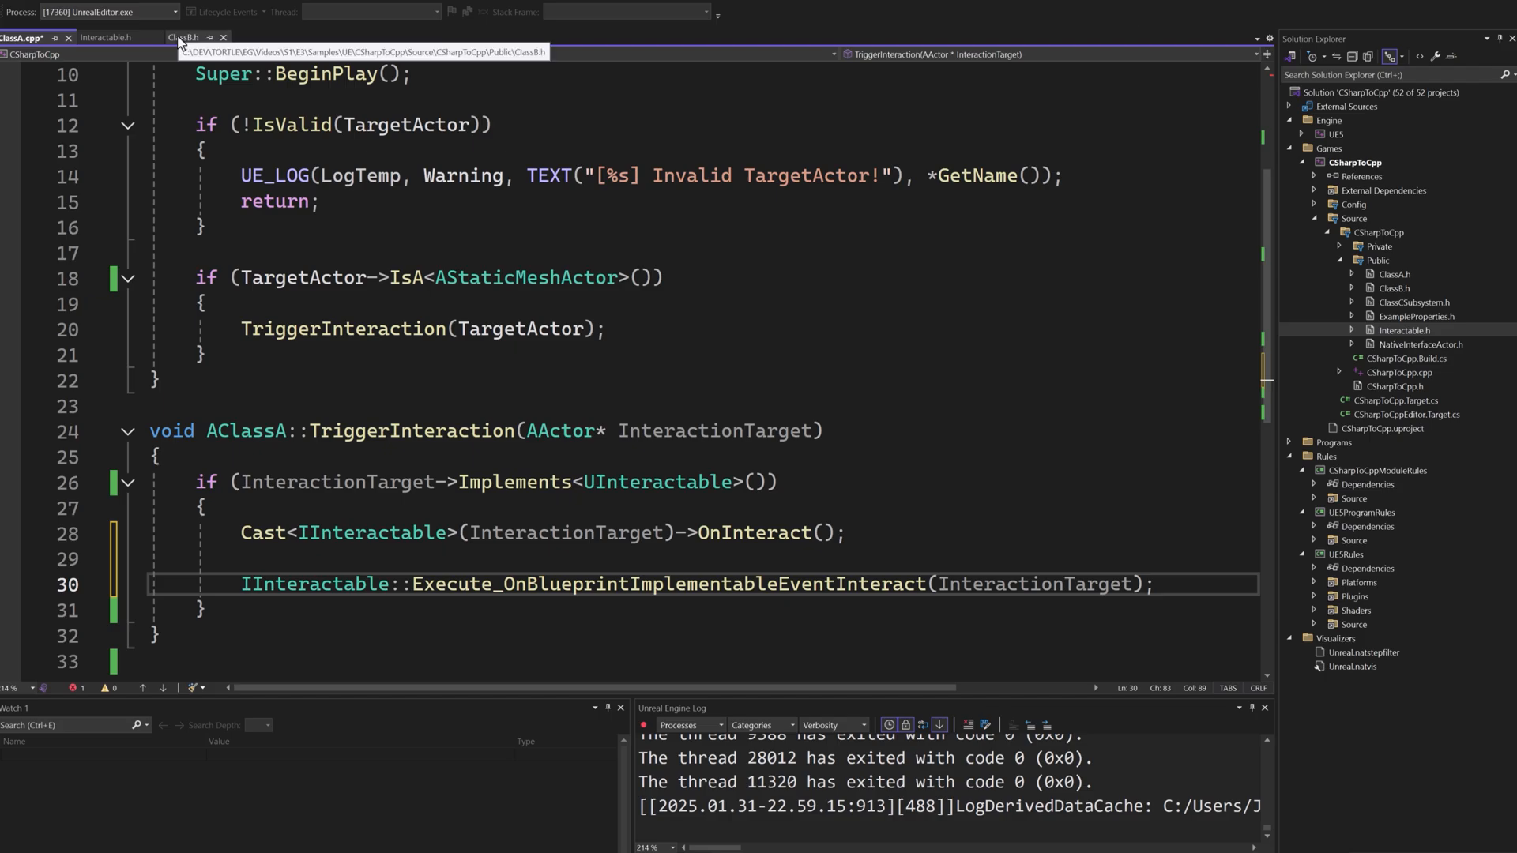
Show AClassB inheriting public IInteractable and overriding OnInteract in ClassB.h.
left_click(186, 38)
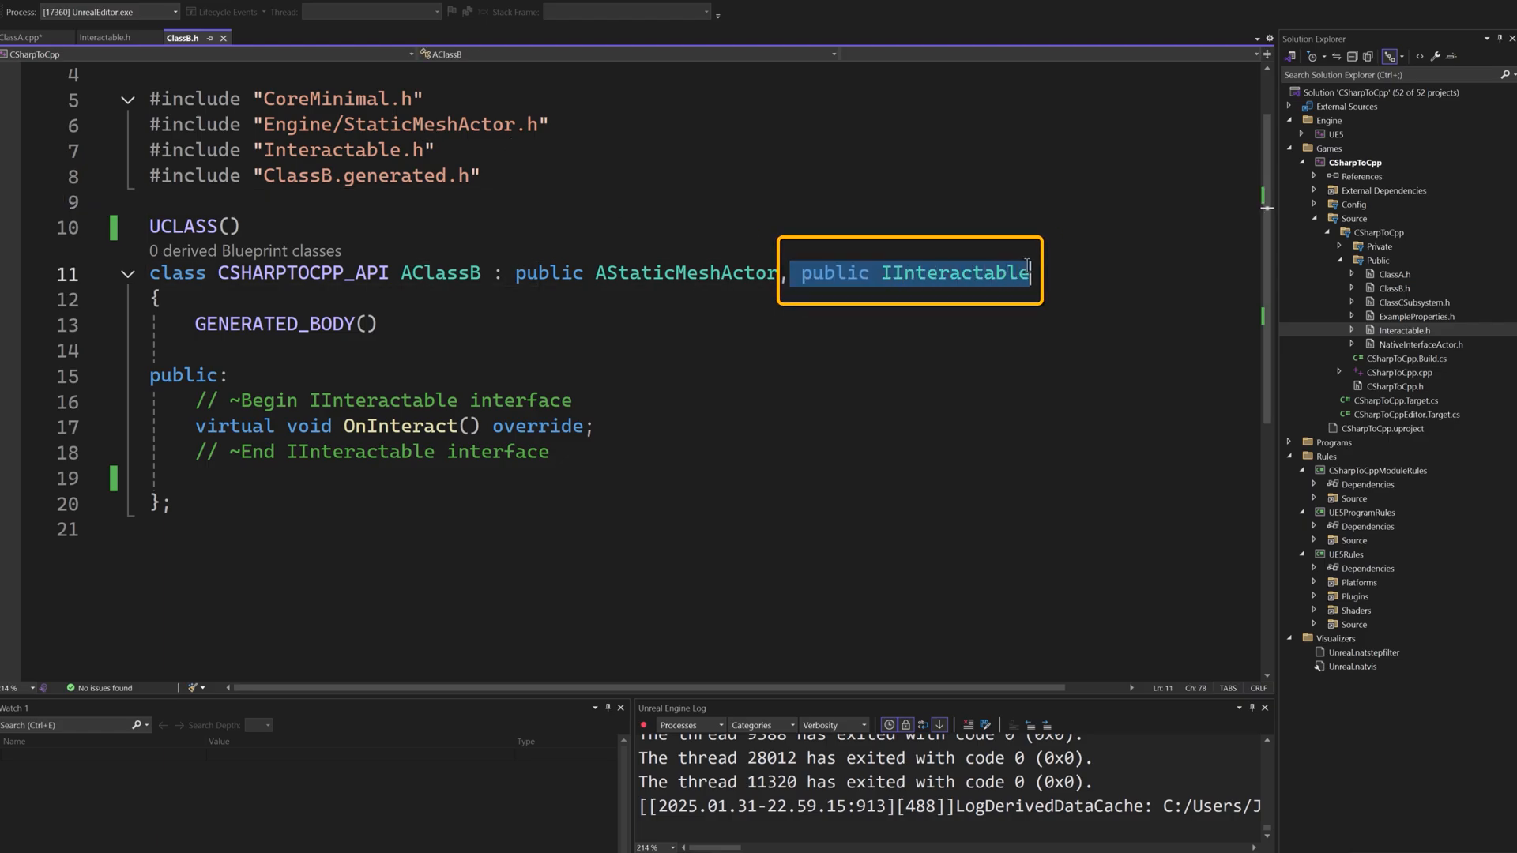
left_click(863, 361)
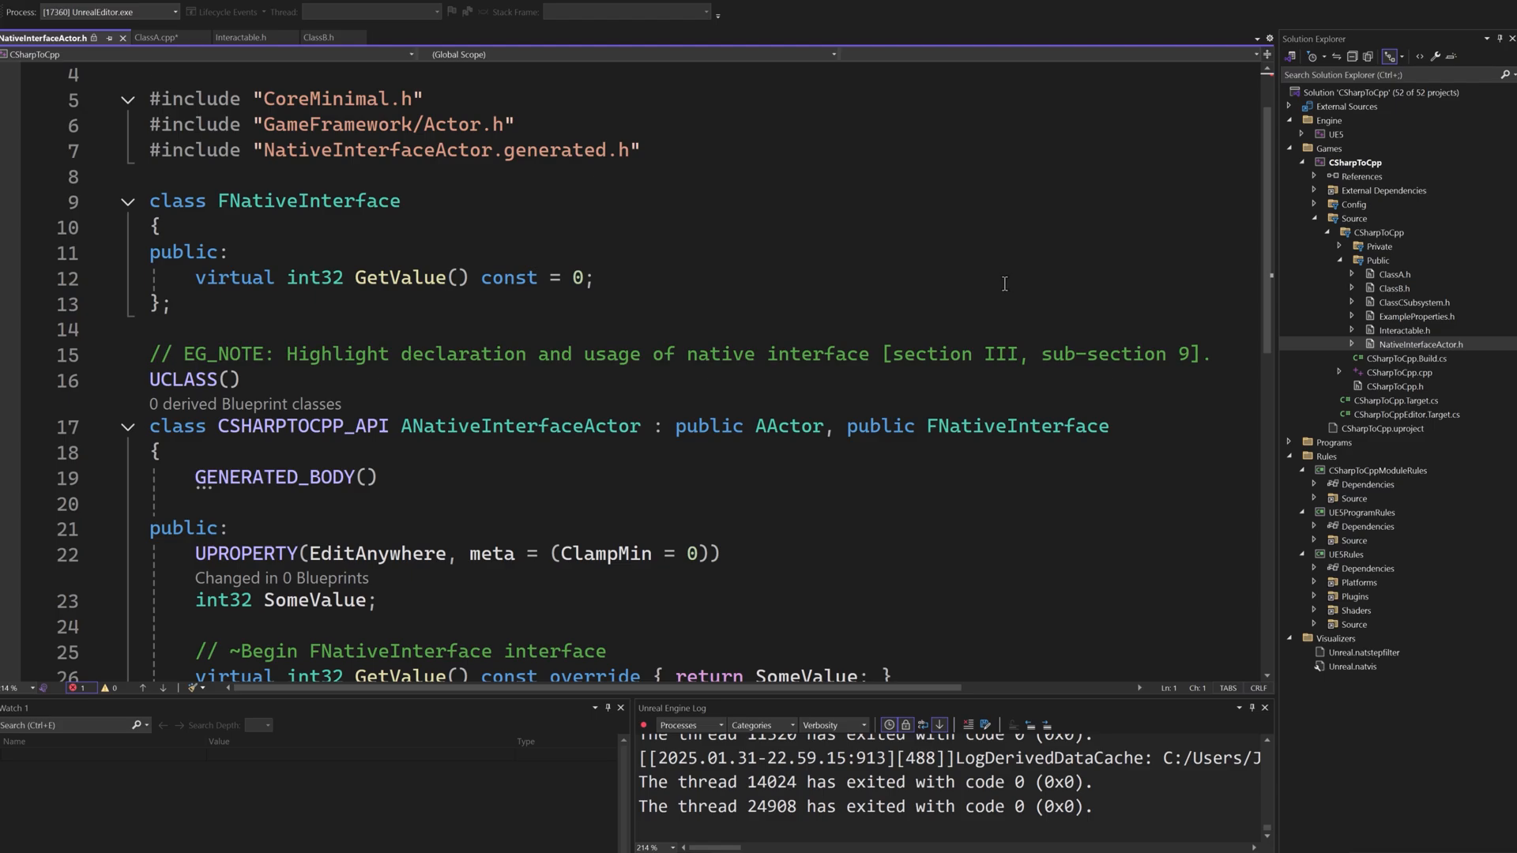
mouse_move(984, 280)
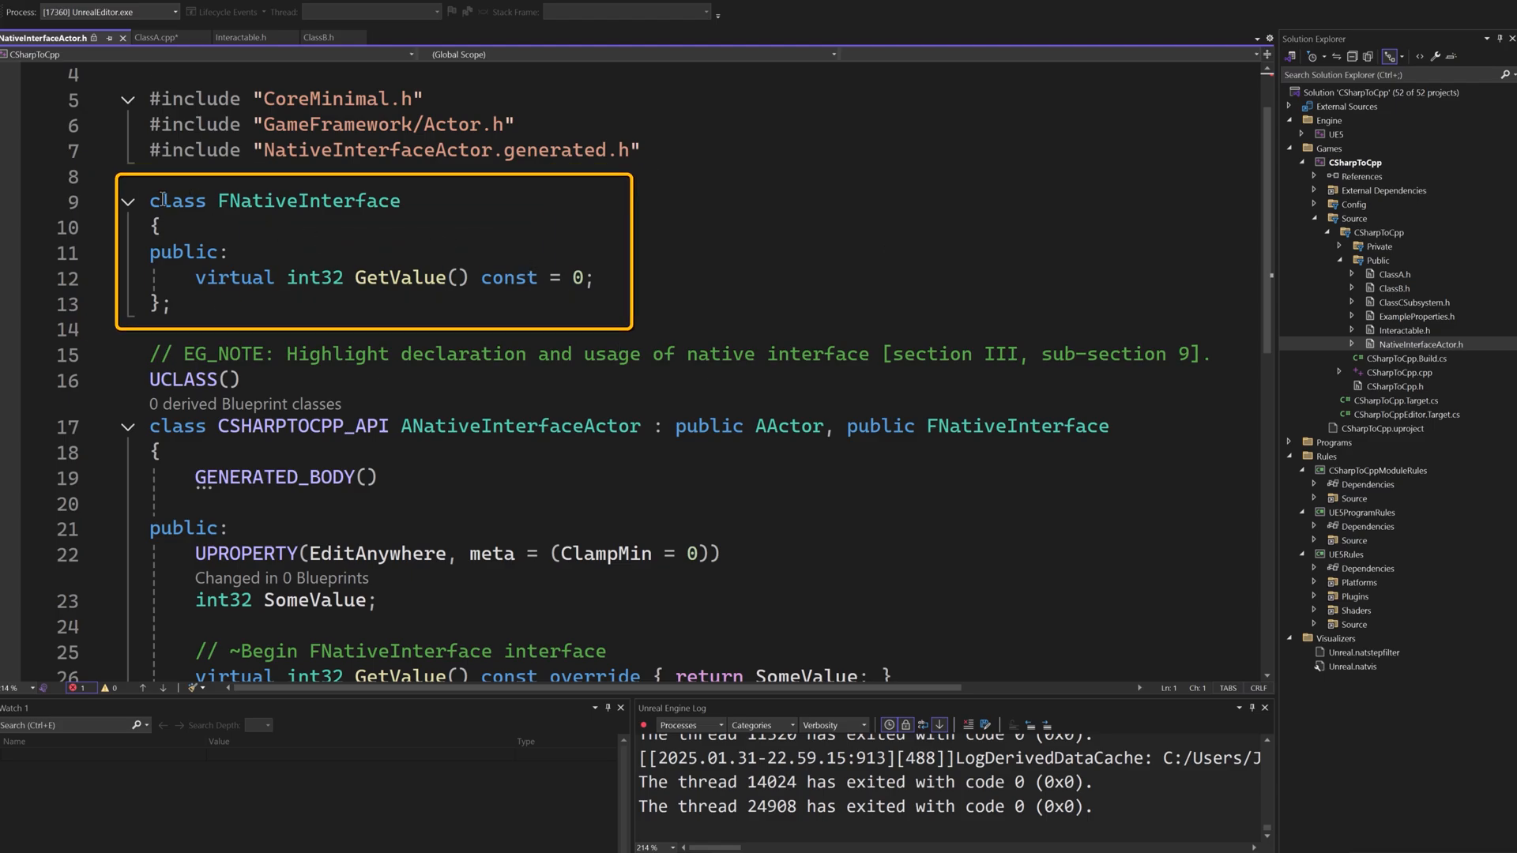
Highlight FNativeInterface's pure virtual GetValue and ANativeInterfaceActor's AActor base in NativeInterfaceActor.h.
left_click_drag(151, 200, 169, 305)
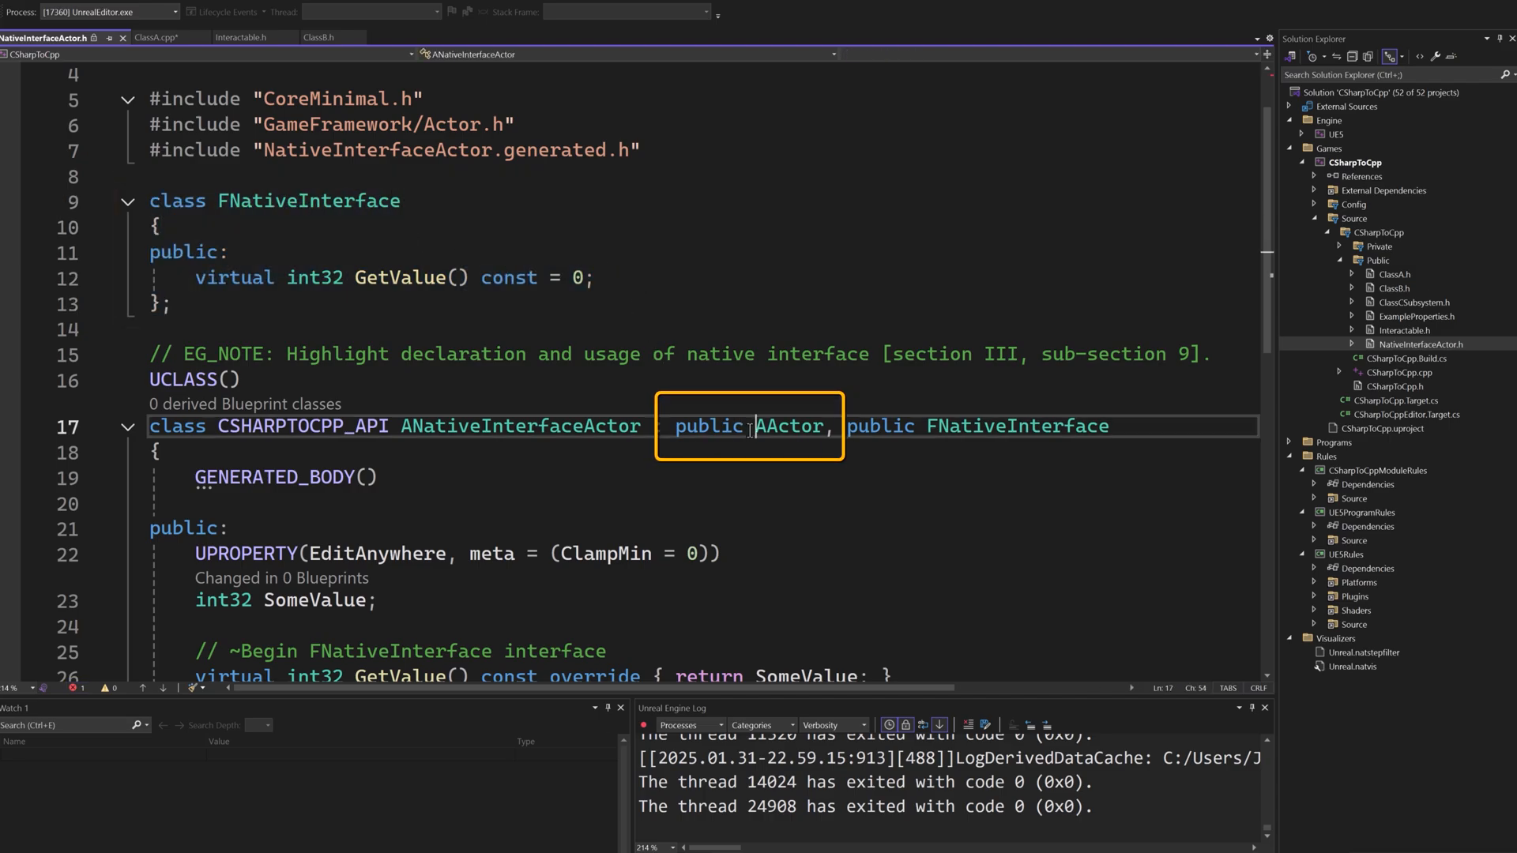
double_click(790, 427)
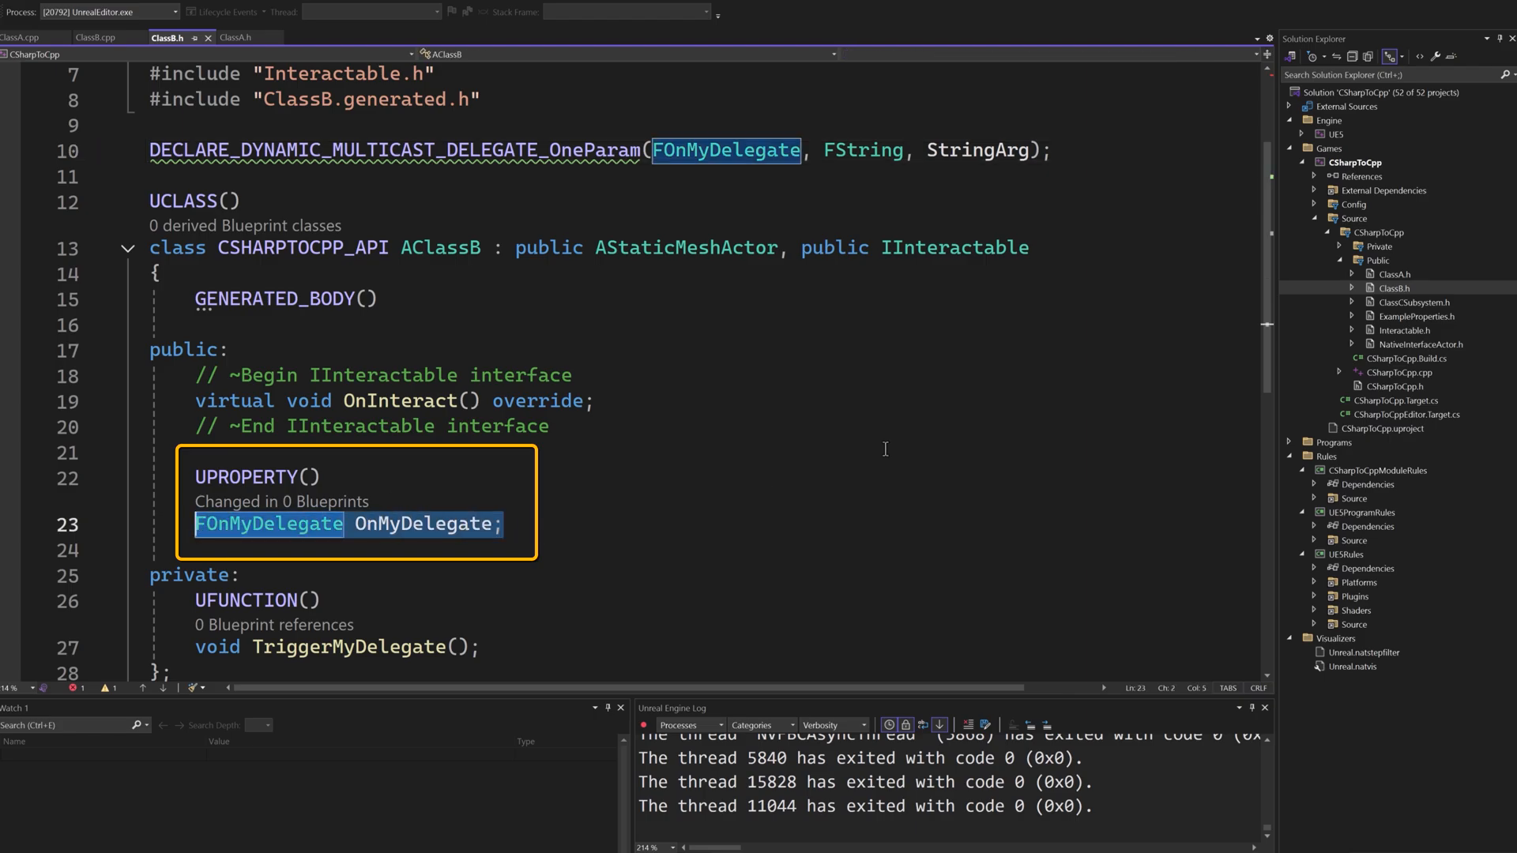
Show ClassB.cpp where OnInteract calls TriggerMyDelegate, broadcasting OnMyDelegate with "Example String".
left_click(97, 38)
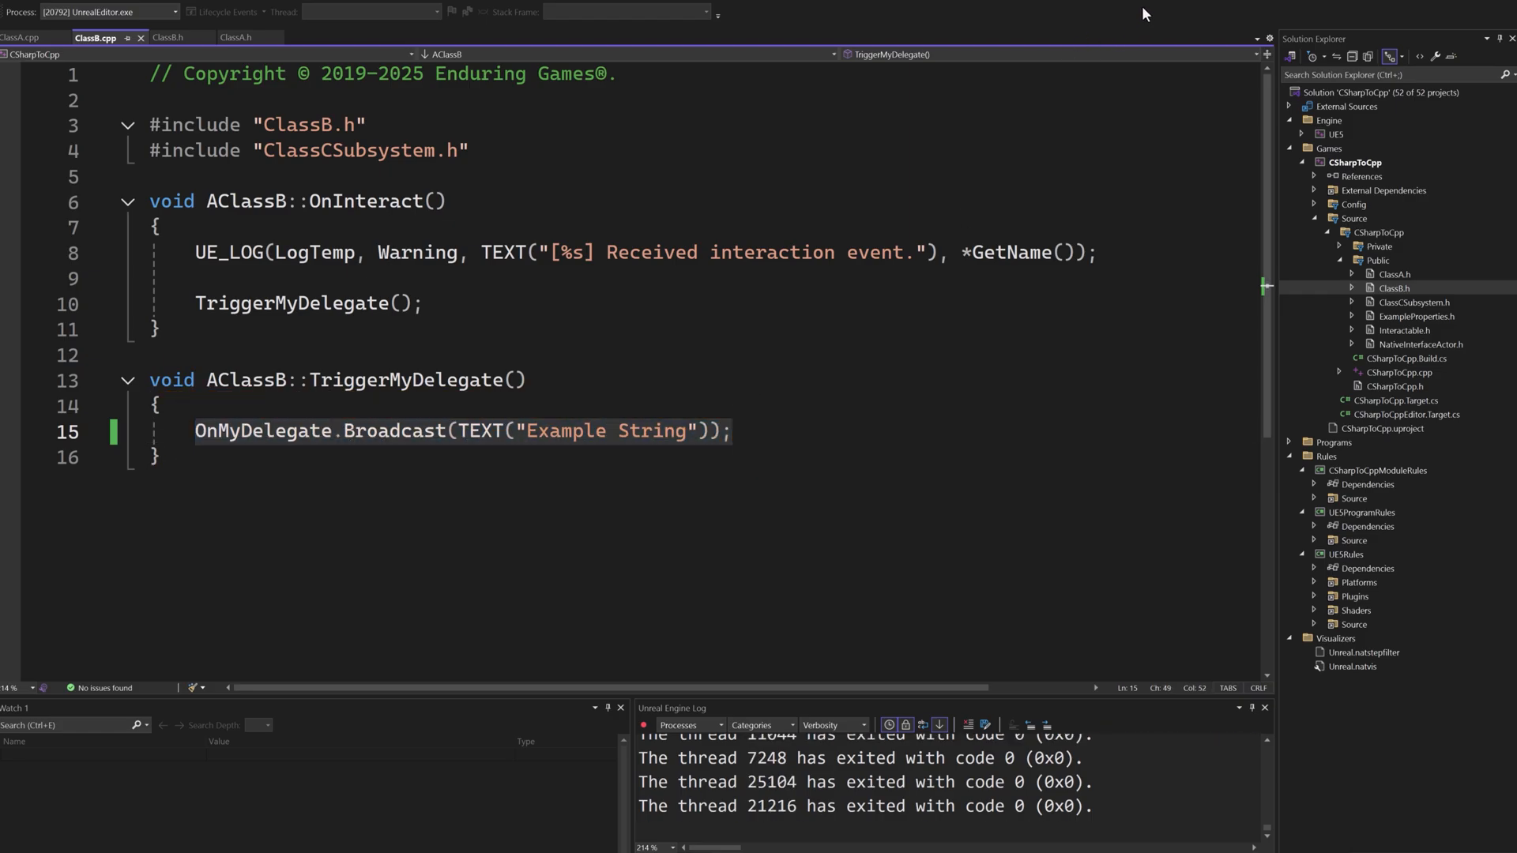
Review ClassA.cpp's BeginPlay AddDynamic binding and the HandleDelegate UE_LOG function.
left_click(19, 38)
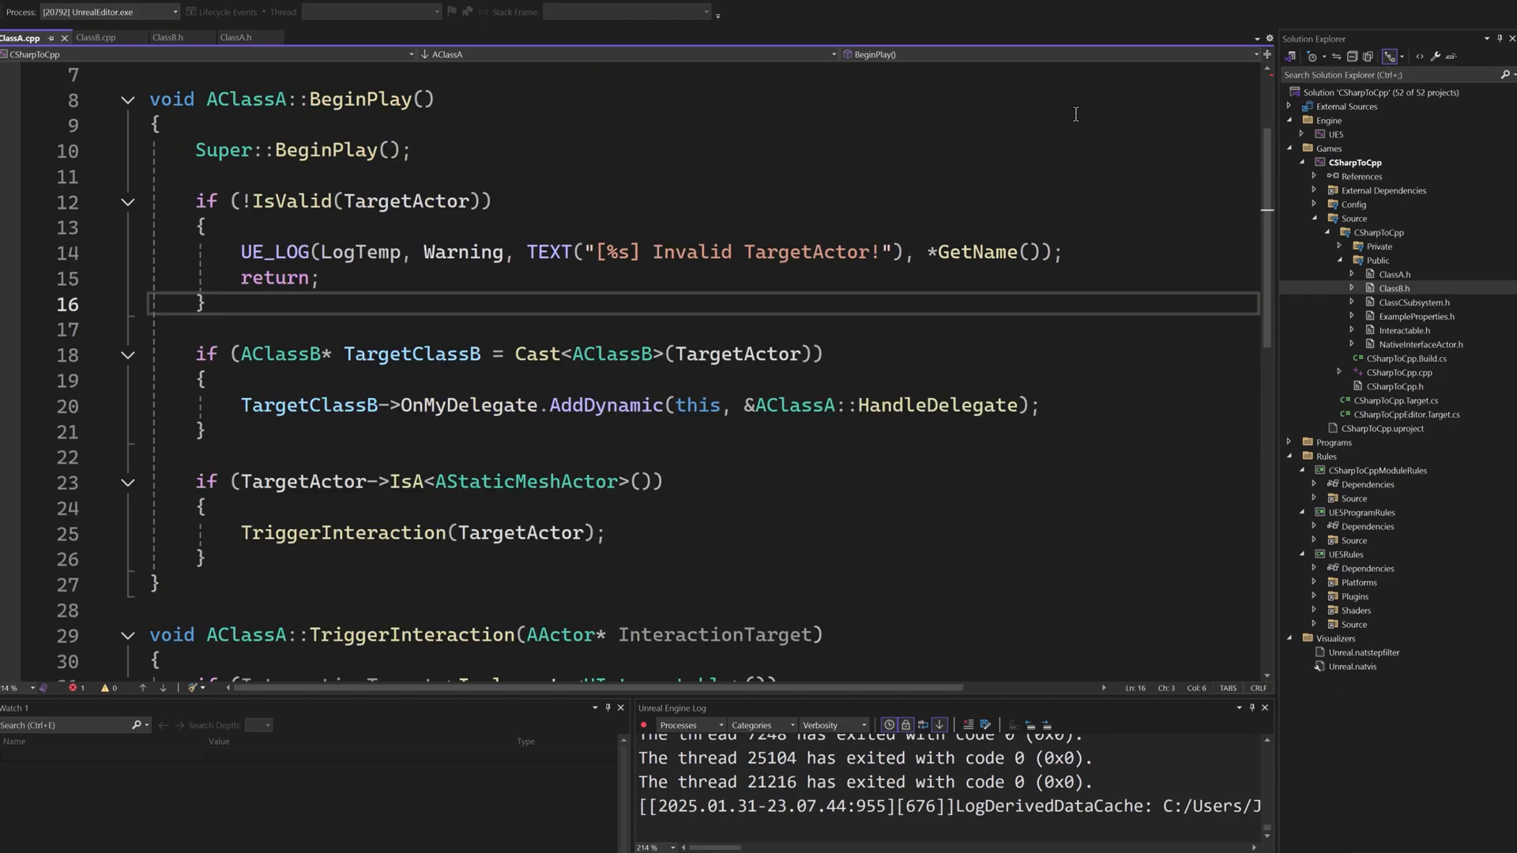
mouse_move(1014, 151)
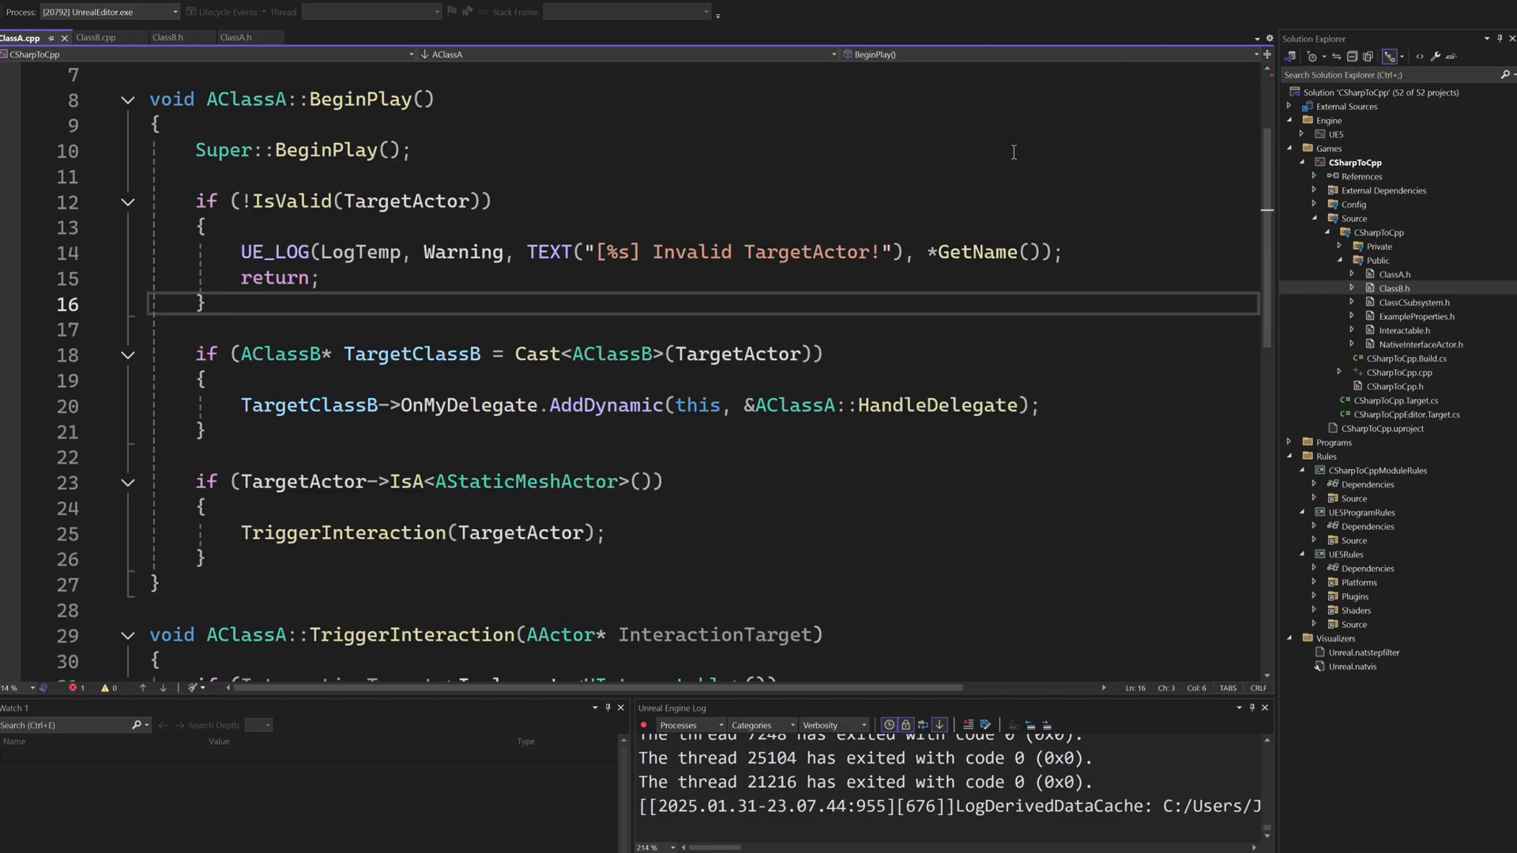
mouse_move(797, 251)
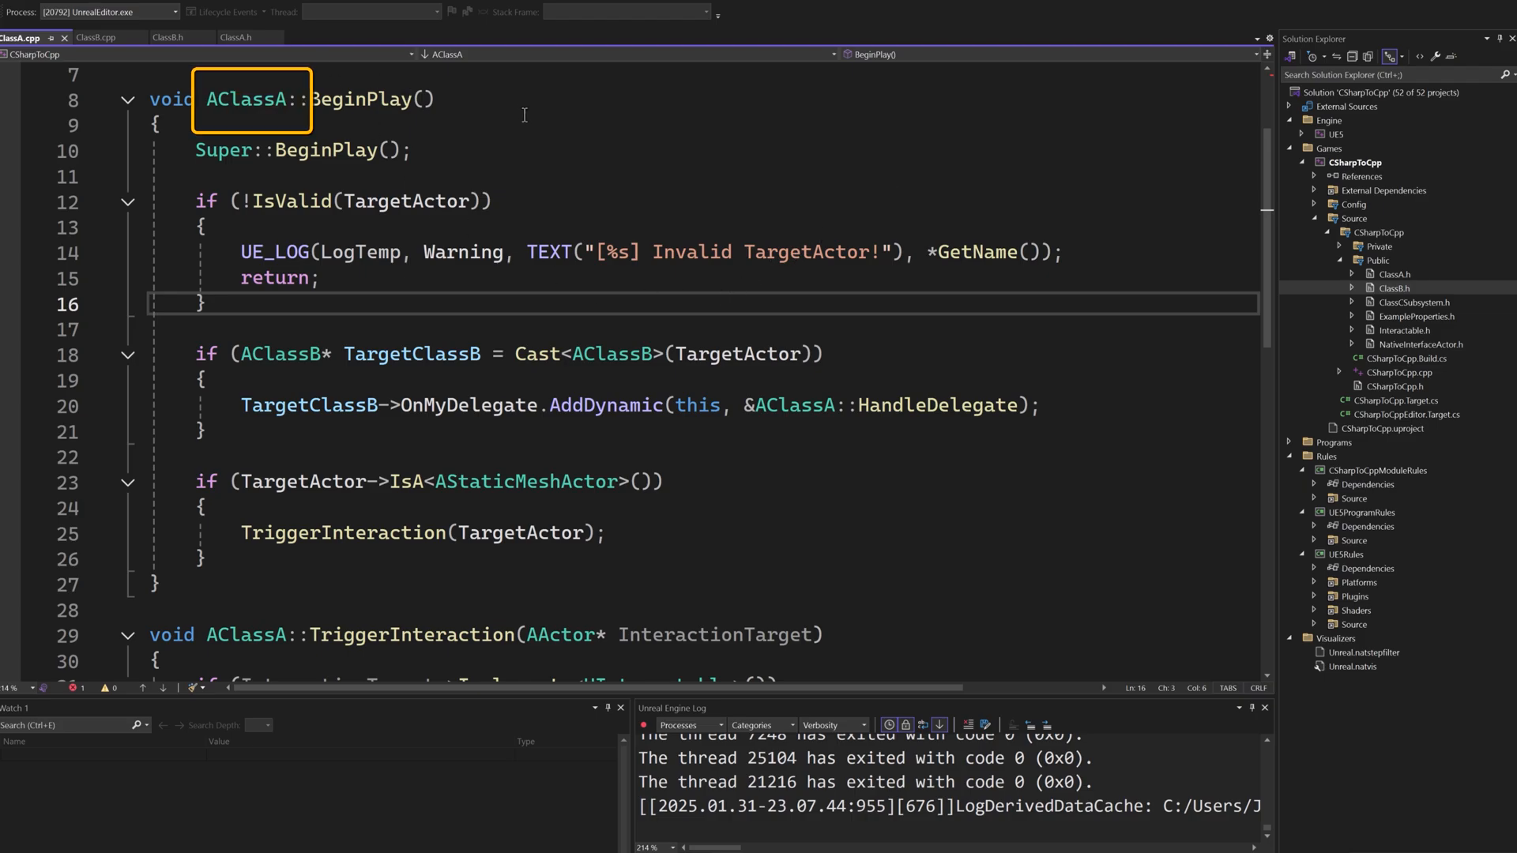
mouse_move(227, 401)
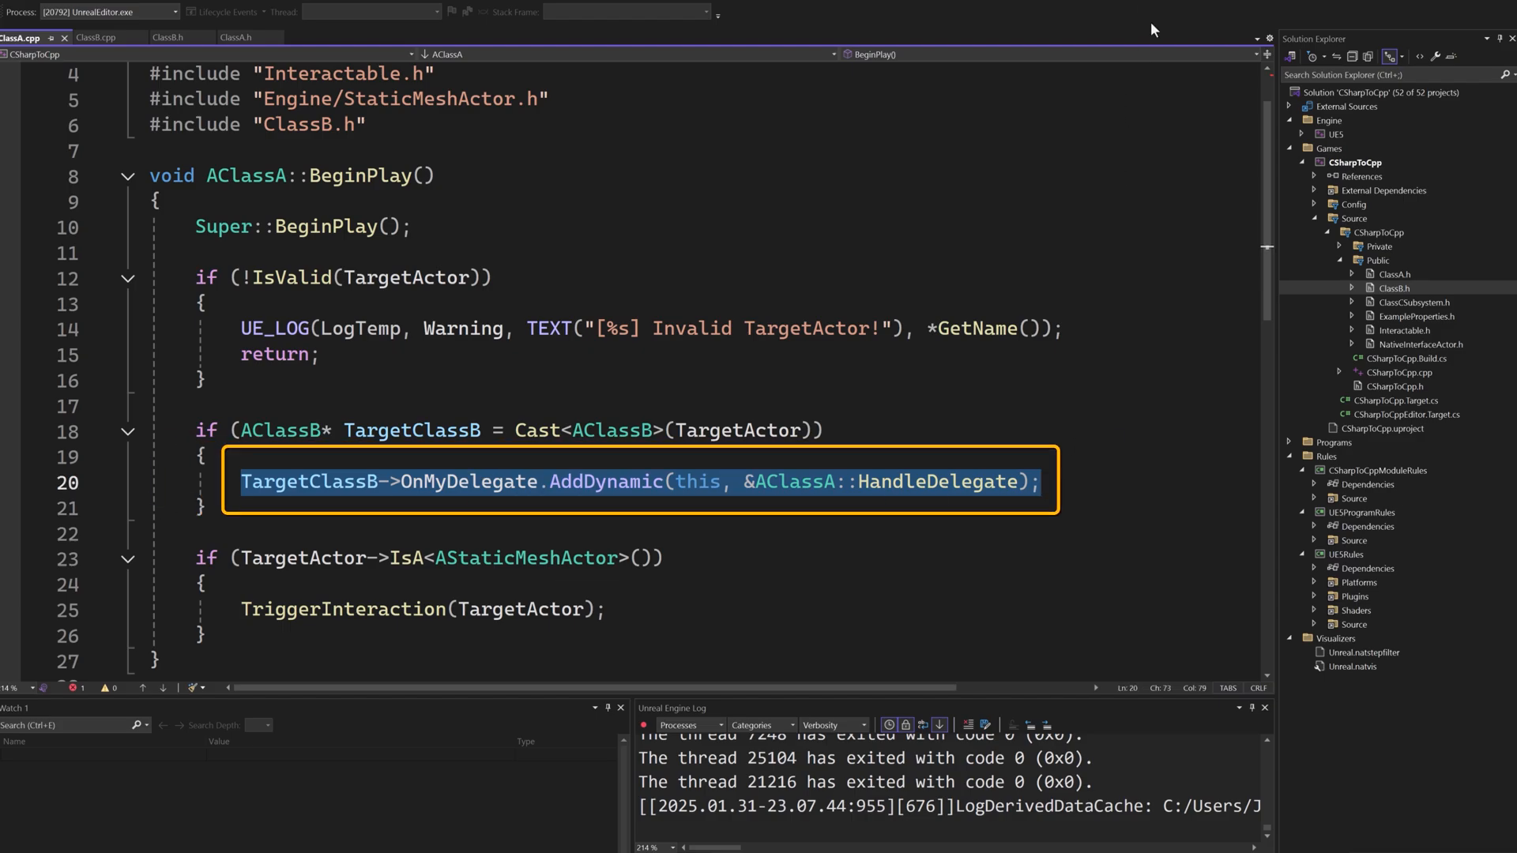
scroll("down", 3)
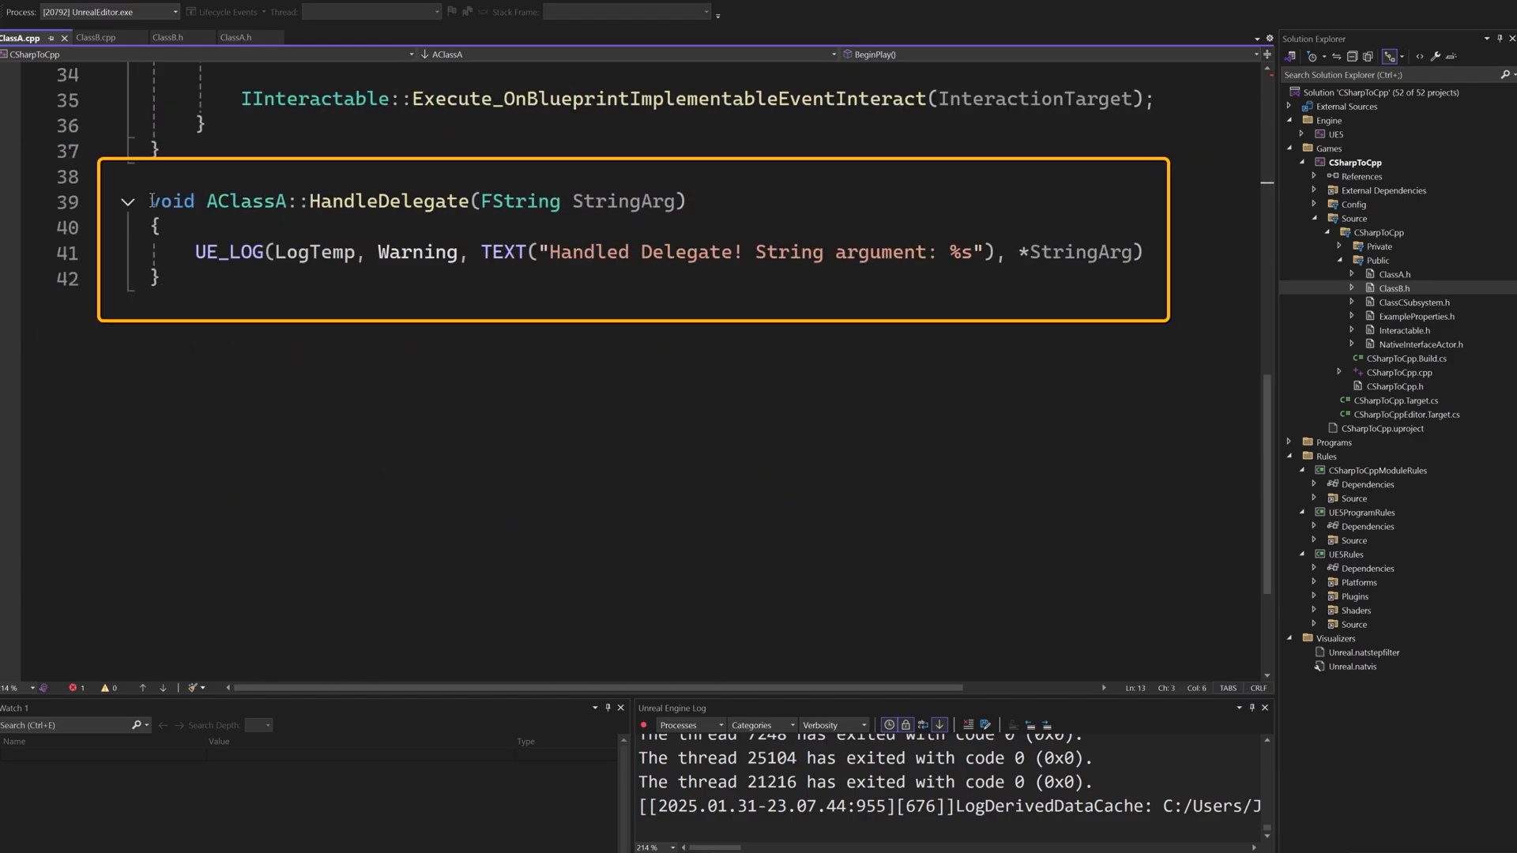
left_click(180, 38)
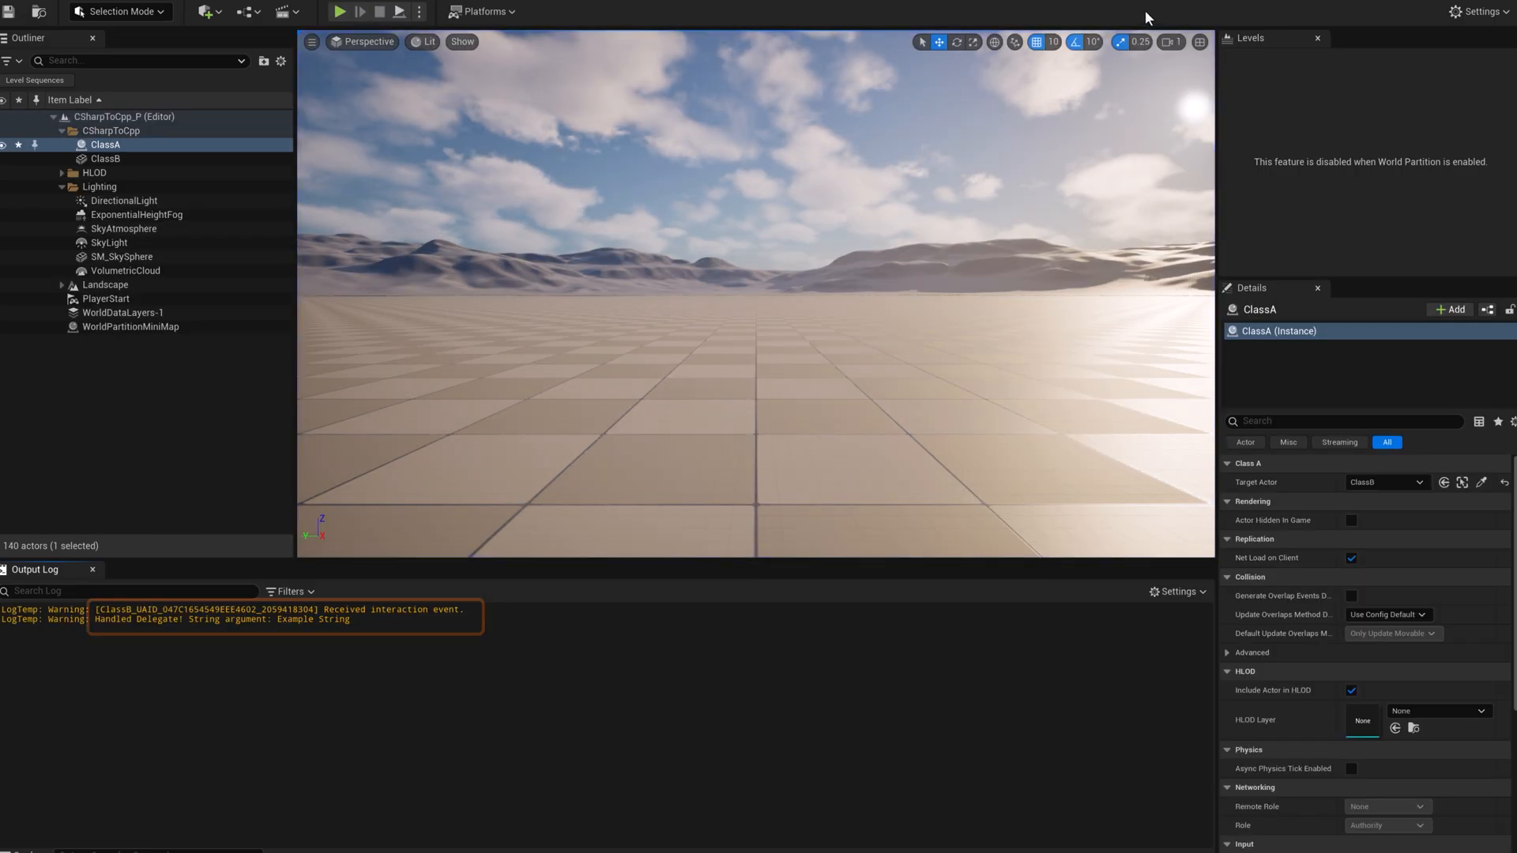
Run the level in Play mode to log ClassB's interaction warning and the Handled Delegate message.
left_click(338, 13)
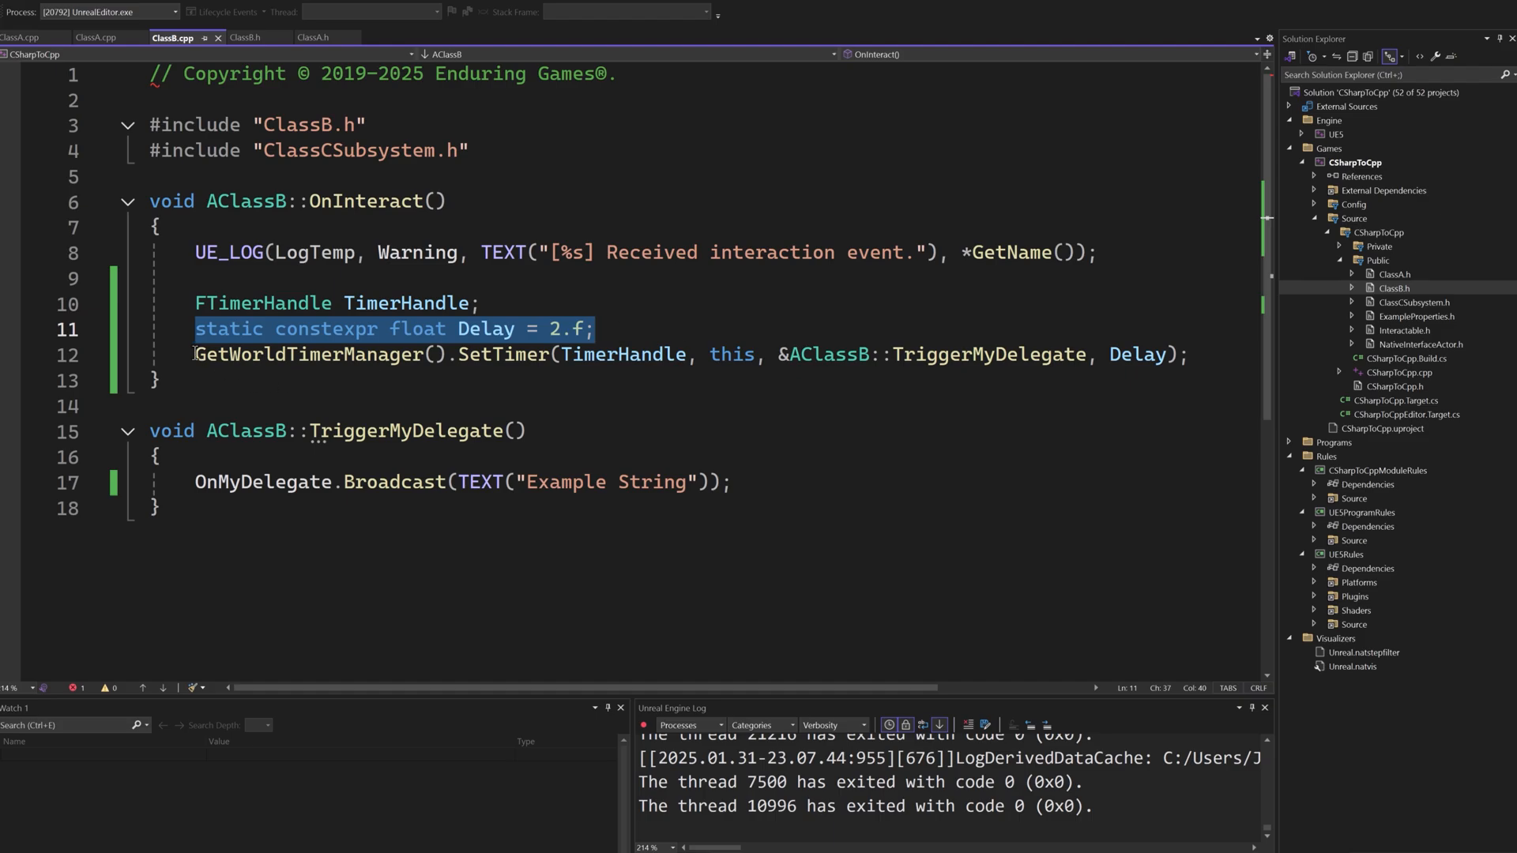
Highlight the FTimerHandle, 2.f Delay and SetTimer code calling TriggerMyDelegate in OnInteract.
left_click(1197, 355)
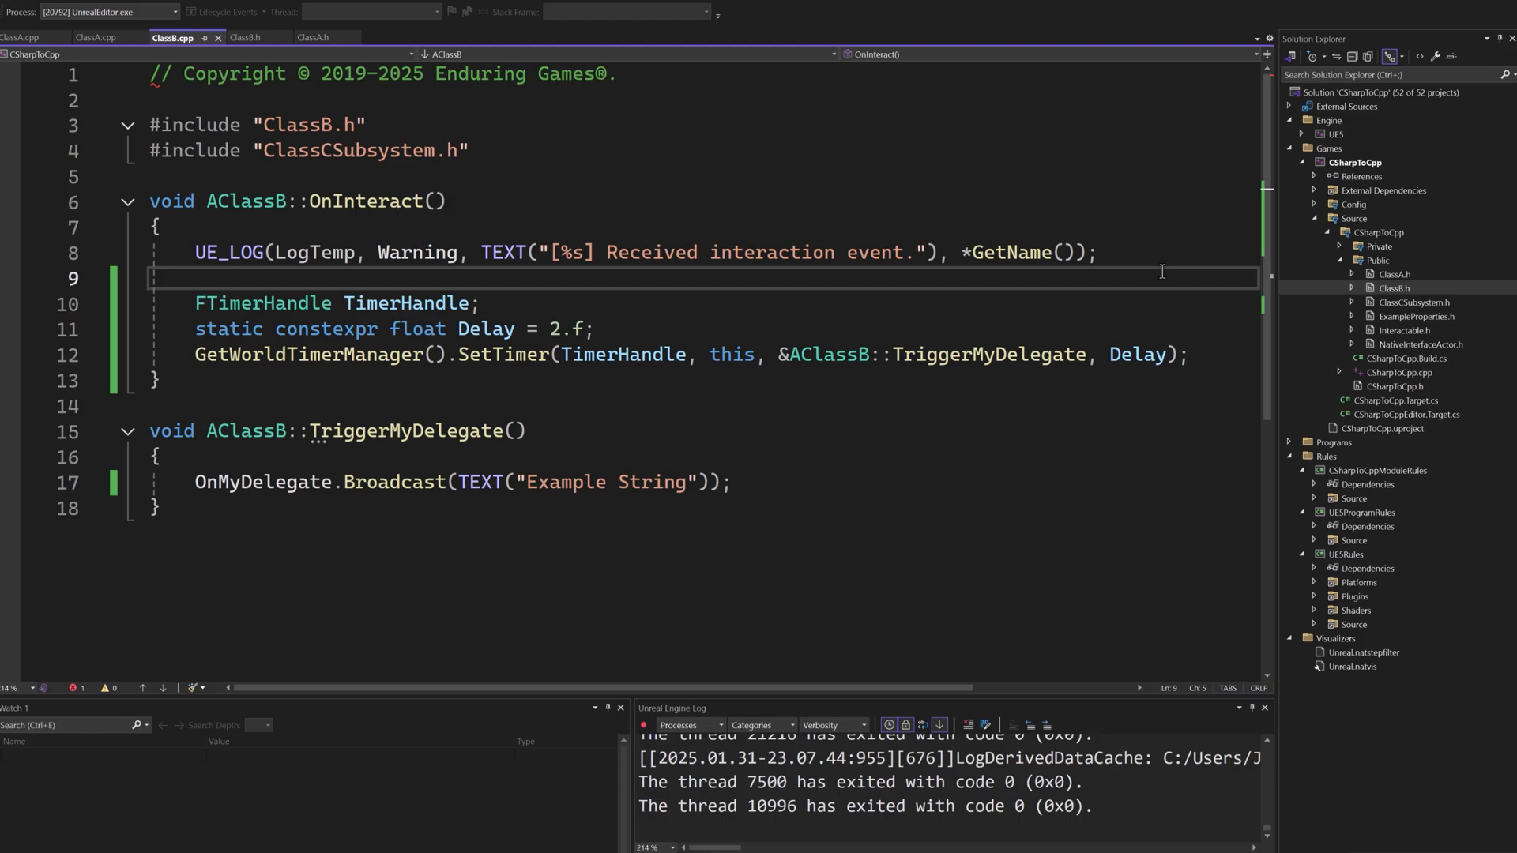
left_click_drag(195, 303, 1190, 354)
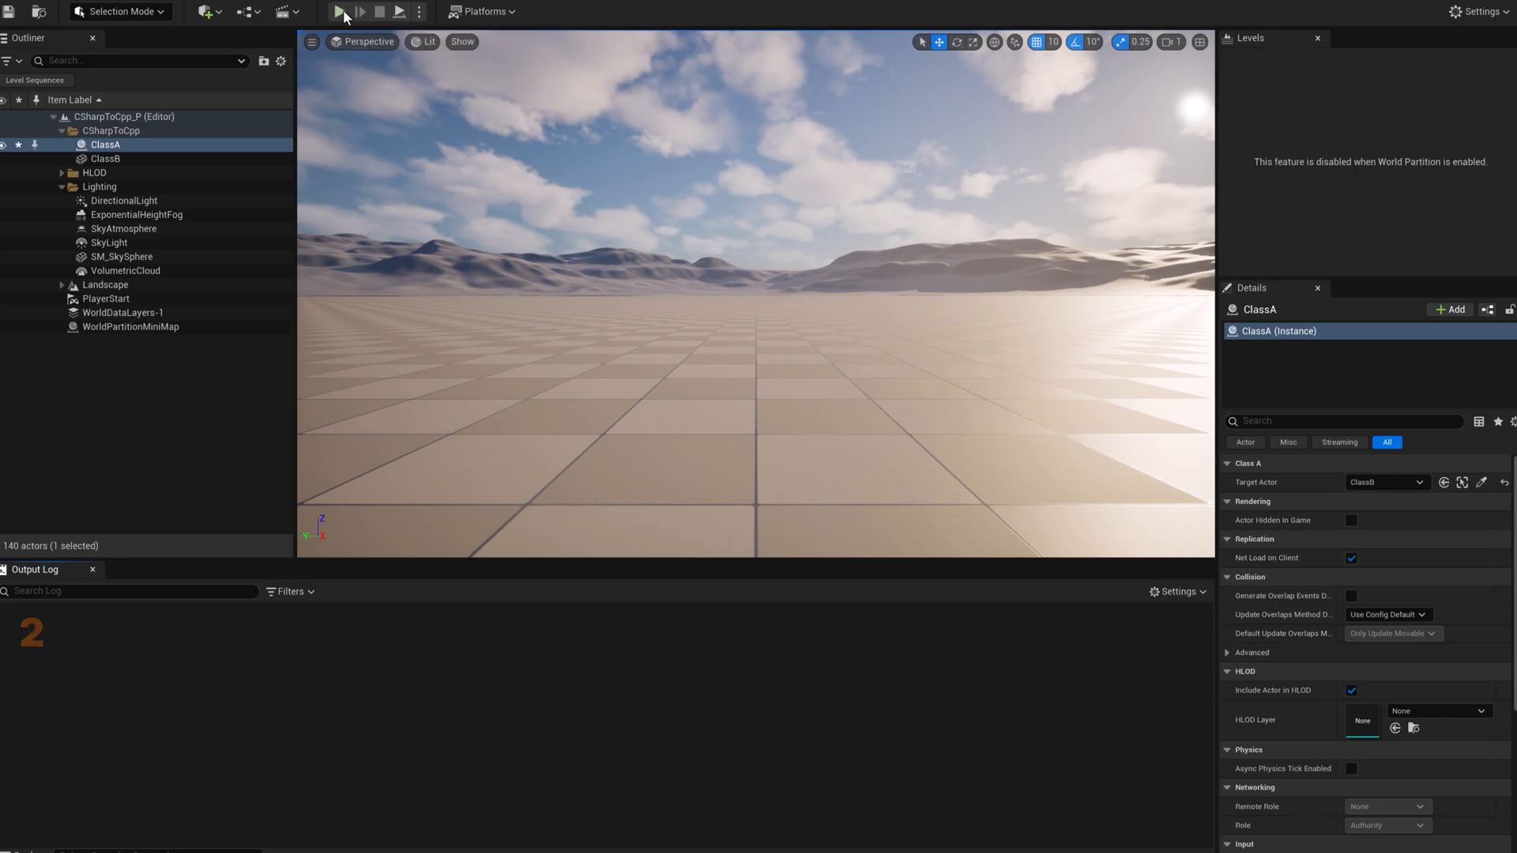
Play the level to test the 2-second timer-delayed delegate in the Output Log.
left_click(338, 11)
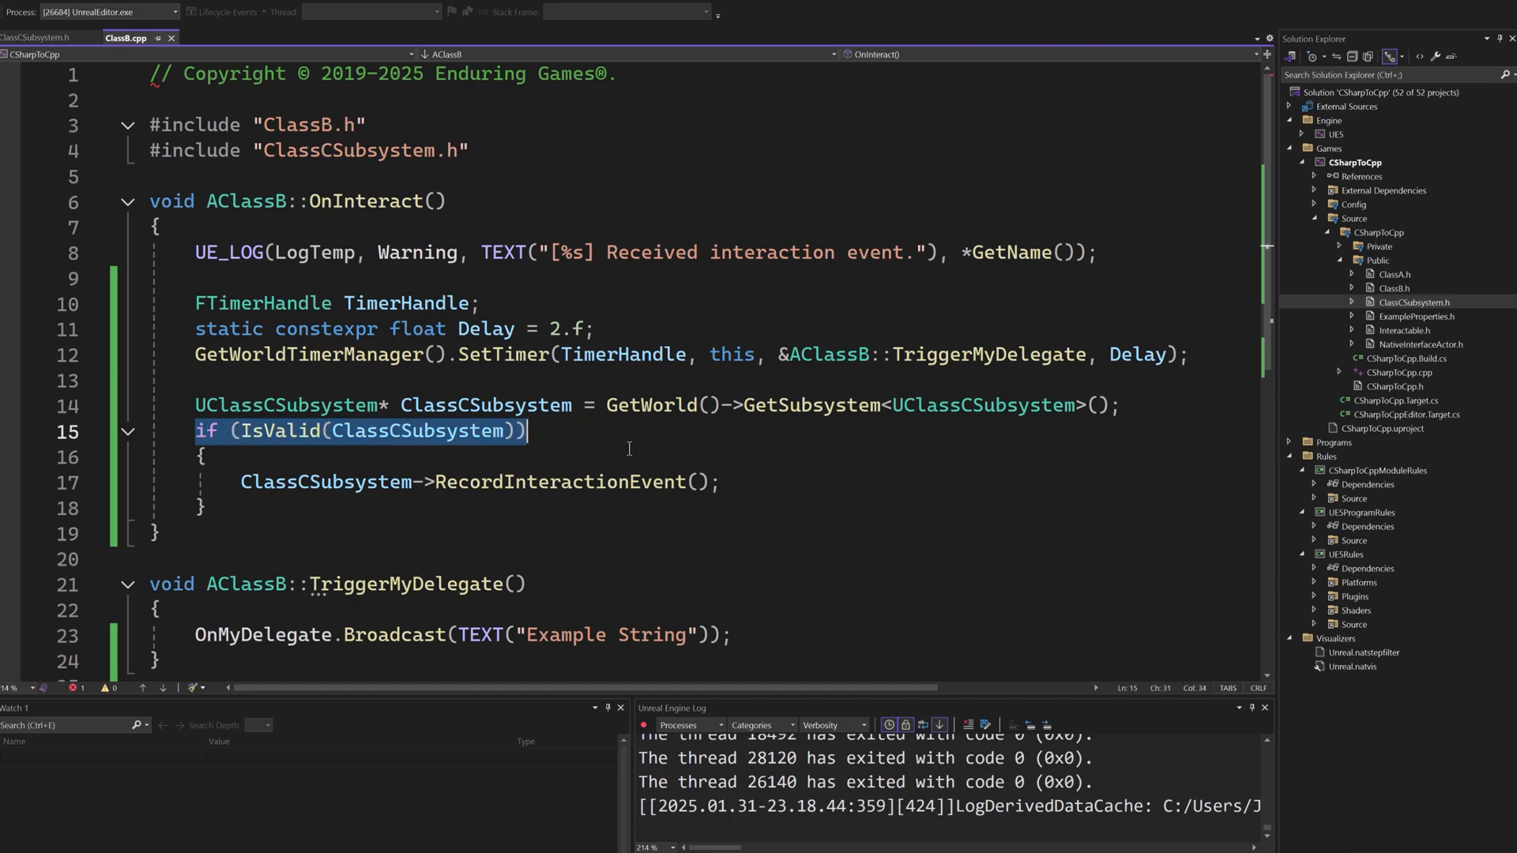
Highlight the IsValid-guarded RecordInteractionEvent call on UClassCSubsystem in OnInteract.
left_click_drag(528, 432, 207, 508)
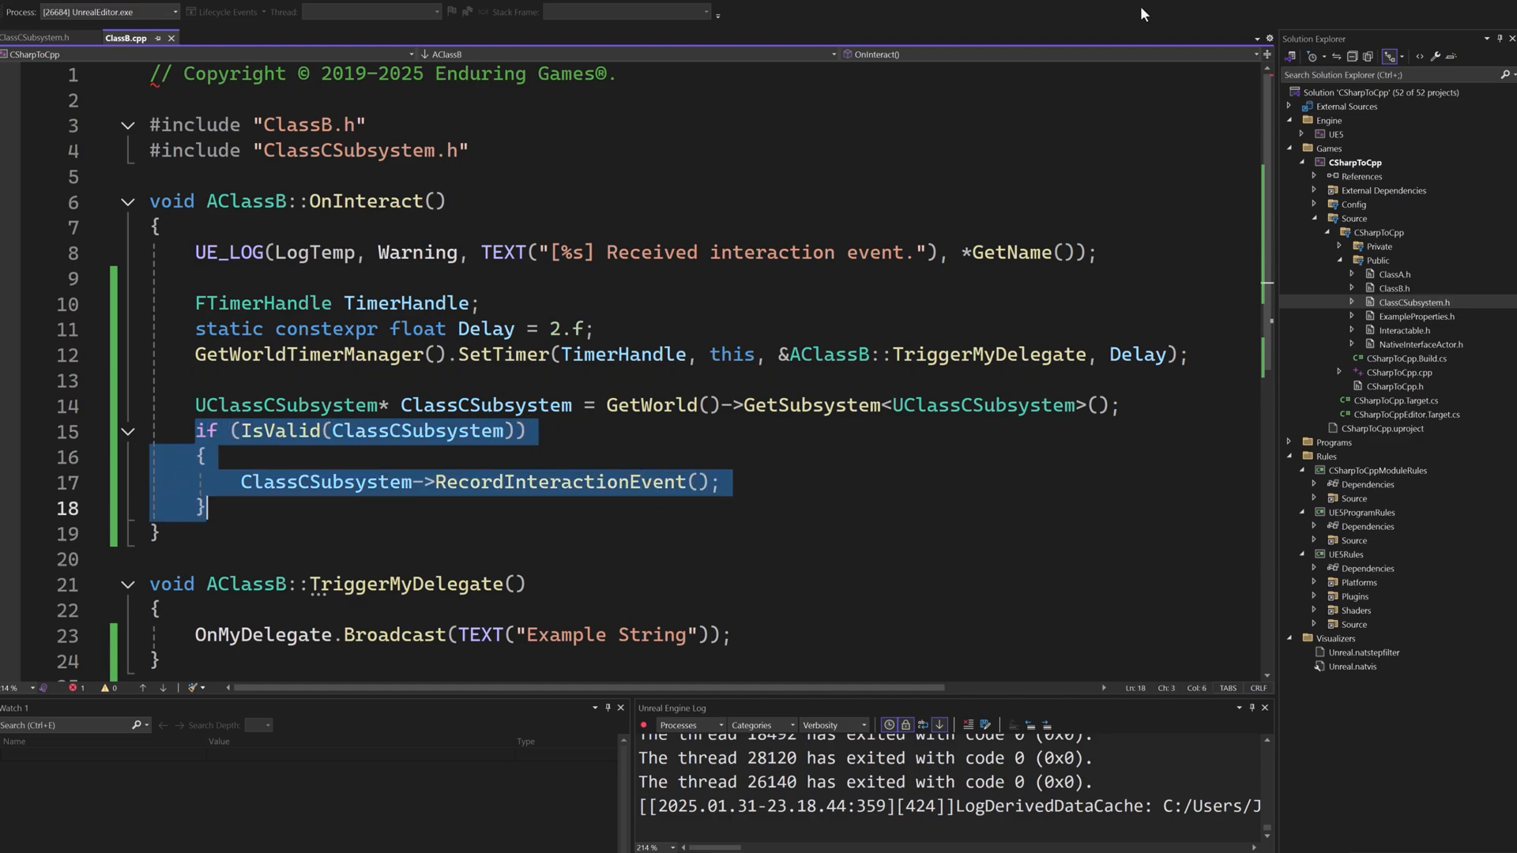